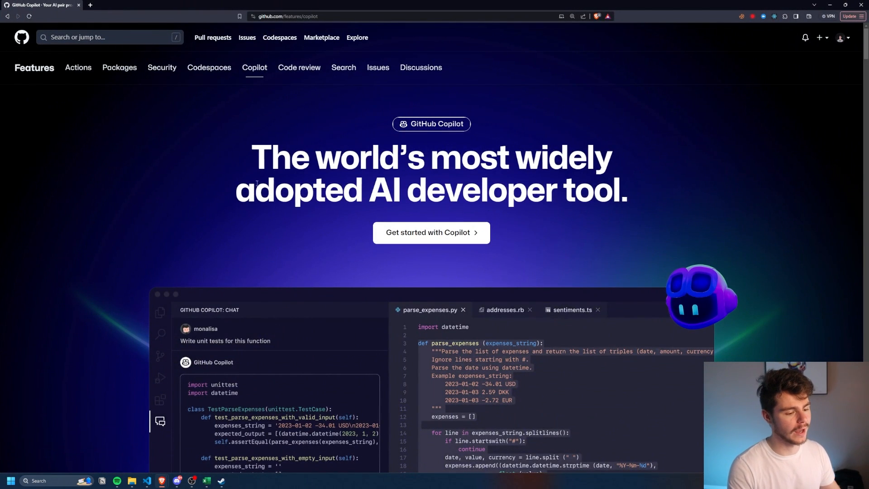
Step: Scroll through the Copilot features page and move on to the pricing plans
{"action": "scroll", "scroll_direction": "down", "scroll_amount": 3}
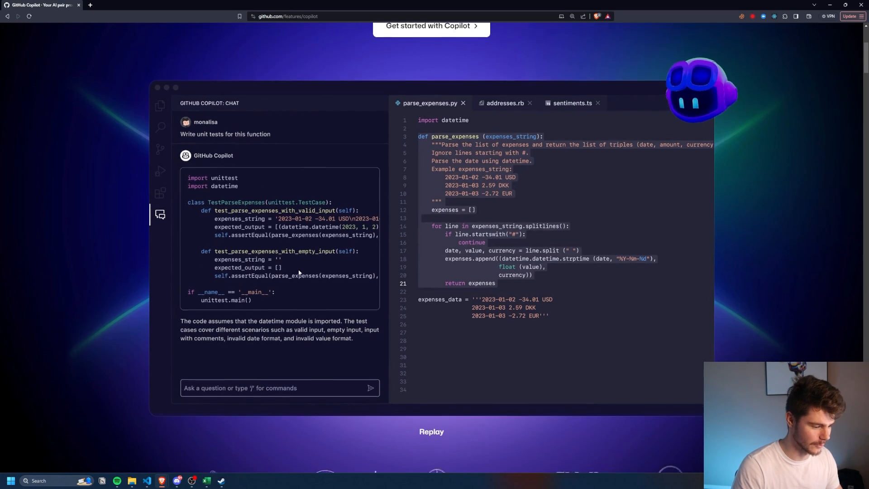
{"action": "scroll", "scroll_direction": "down", "scroll_amount": 3}
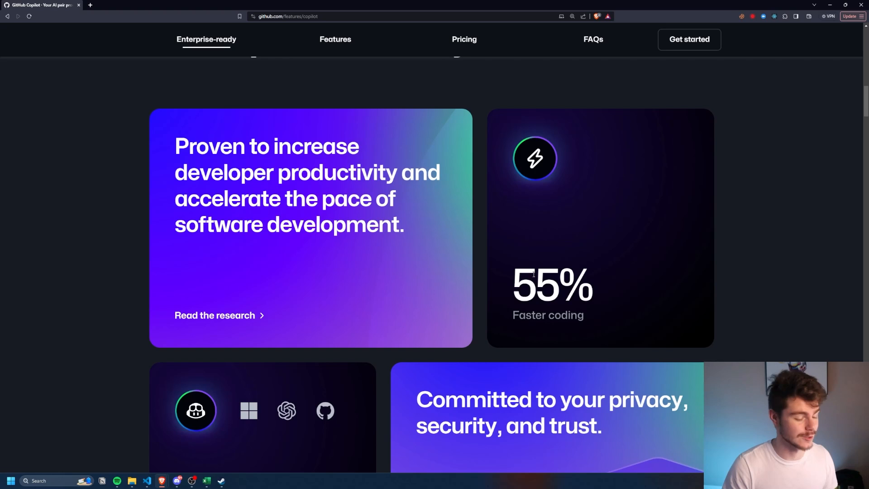
{"action": "scroll", "scroll_direction": "down", "scroll_amount": 3}
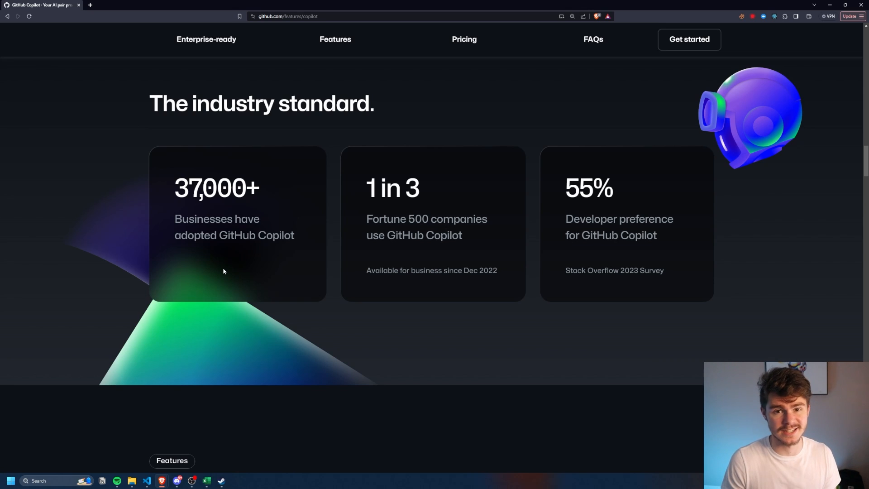
{"action": "left_click", "coordinate": [464, 39]}
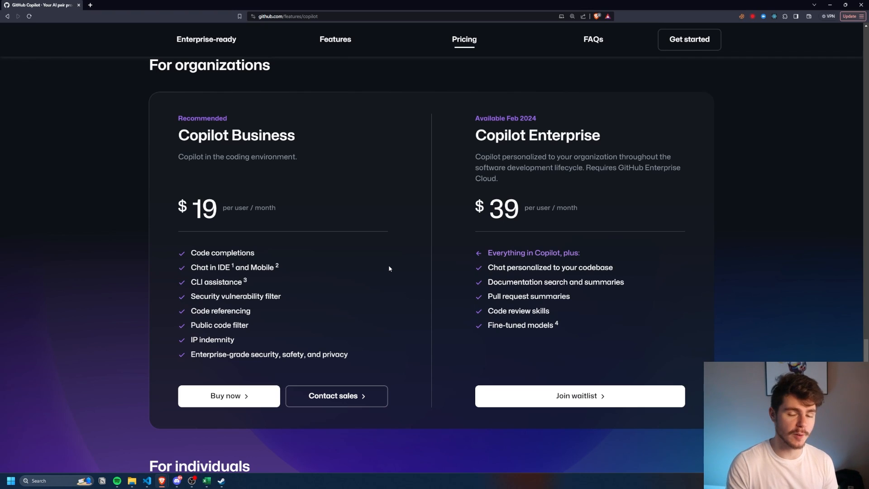
{"action": "mouse_move", "coordinate": [202, 115]}
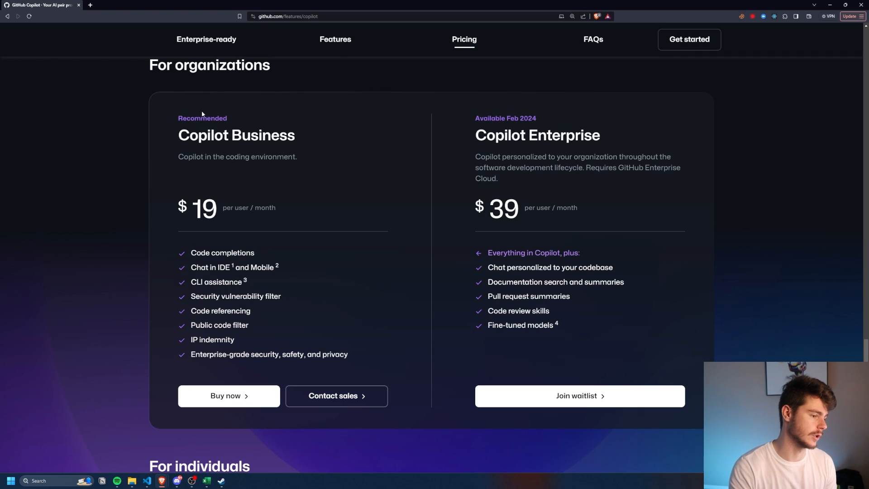
Step: Highlight the Copilot Enterprise price of 39 and the free-access note for students and teachers
{"action": "double_click", "coordinate": [236, 135]}
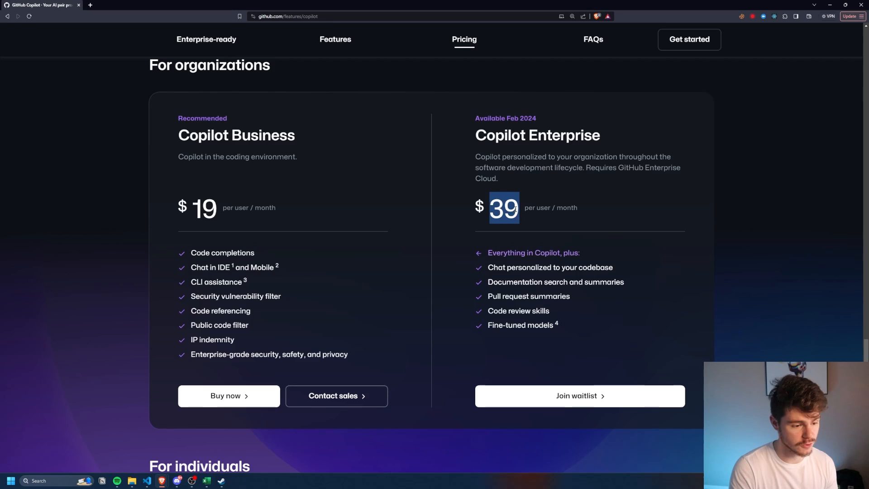
{"action": "scroll", "scroll_direction": "down", "scroll_amount": 3}
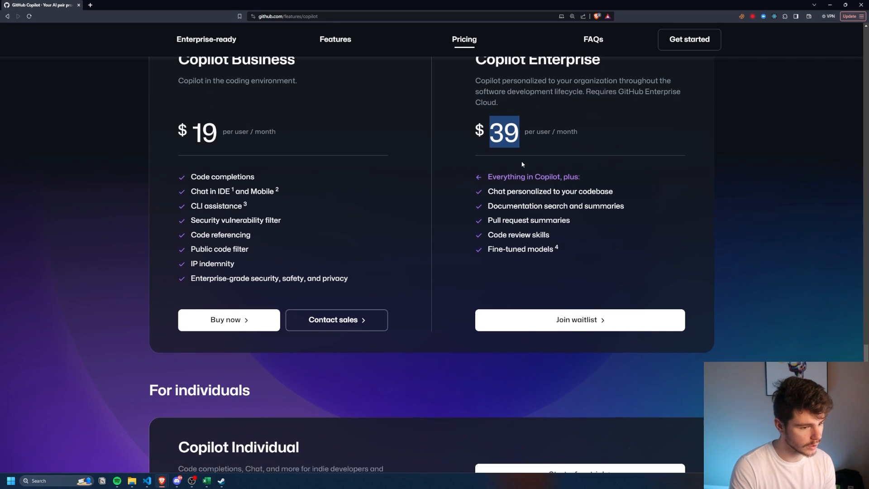
{"action": "scroll", "scroll_direction": "down", "scroll_amount": 3}
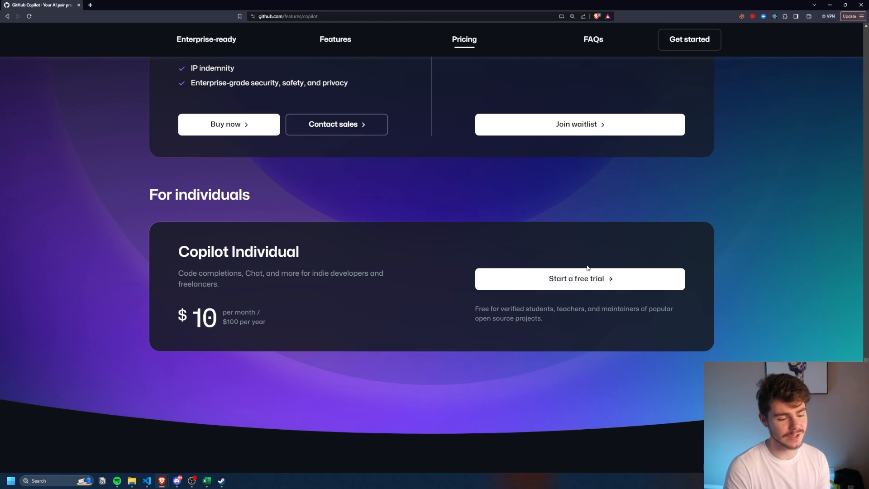
{"action": "mouse_move", "coordinate": [570, 244]}
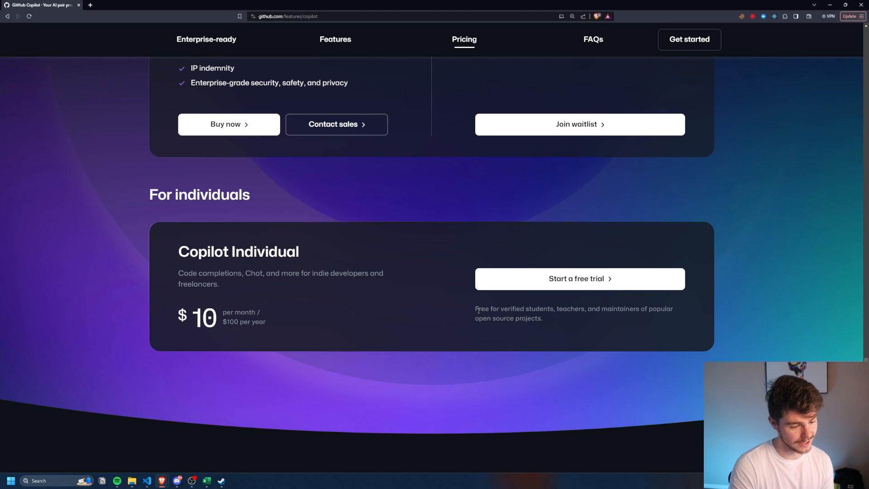
{"action": "left_click_drag", "start_coordinate": [476, 309], "coordinate": [614, 309]}
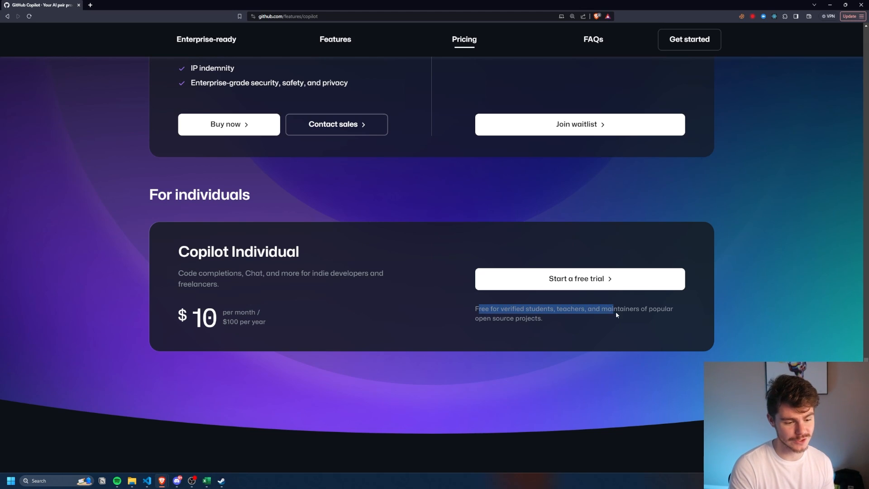
{"action": "left_click_drag", "start_coordinate": [614, 308], "coordinate": [490, 318]}
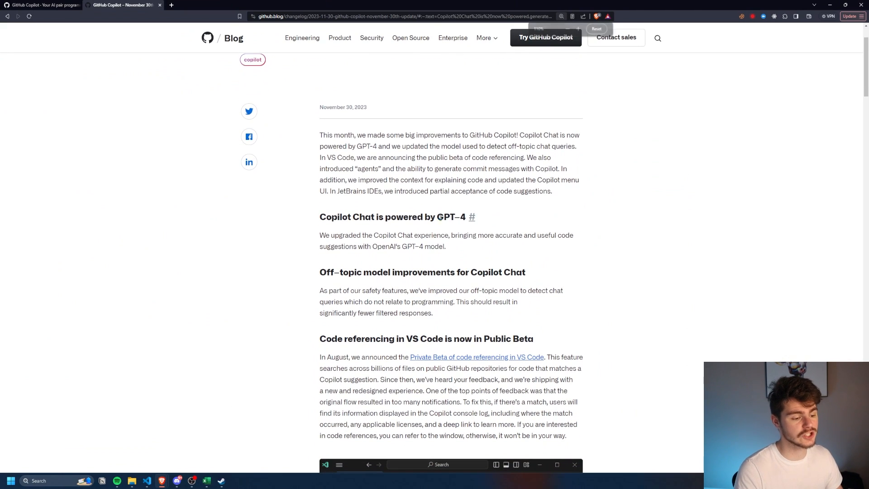
{"action": "double_click", "coordinate": [450, 217]}
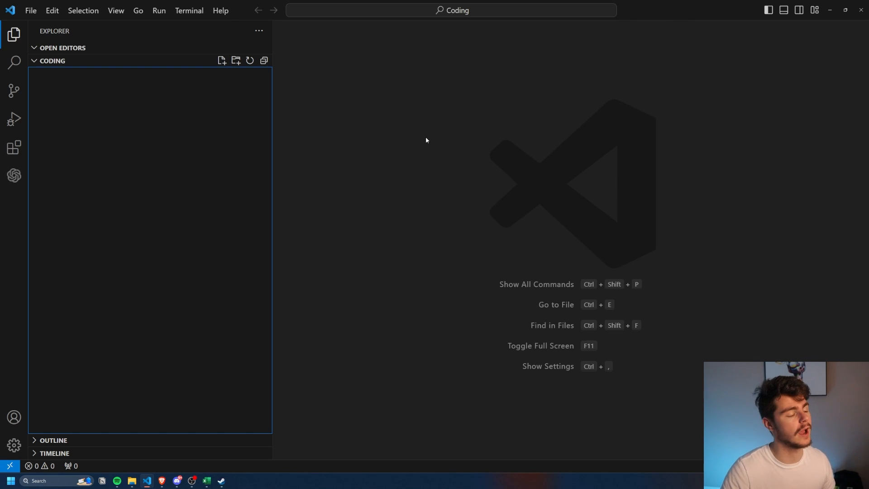
{"action": "mouse_move", "coordinate": [347, 270]}
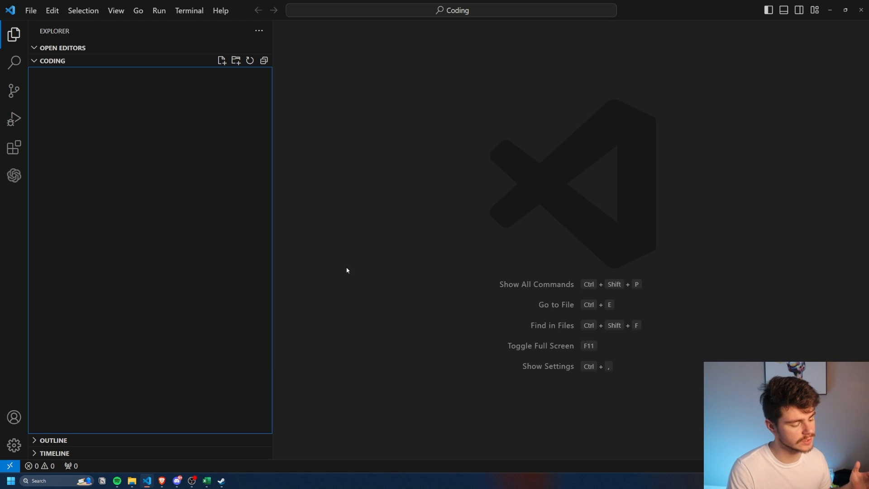
{"action": "mouse_move", "coordinate": [348, 272]}
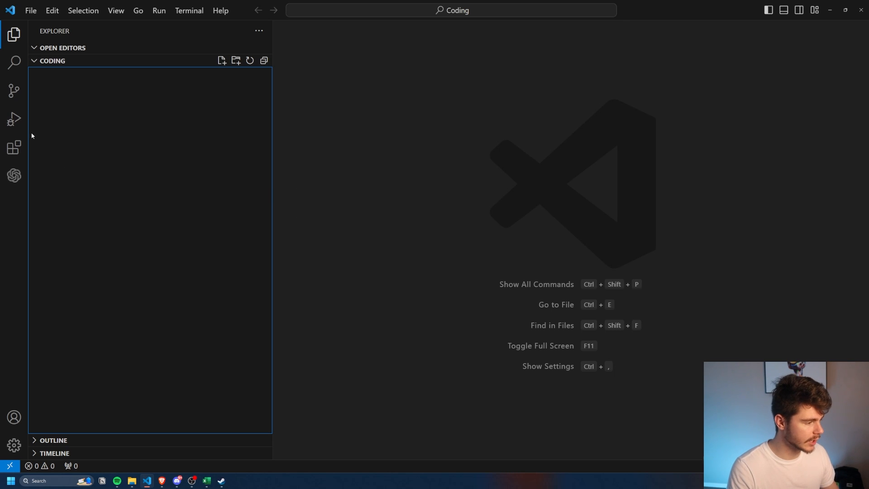
{"action": "mouse_move", "coordinate": [14, 147]}
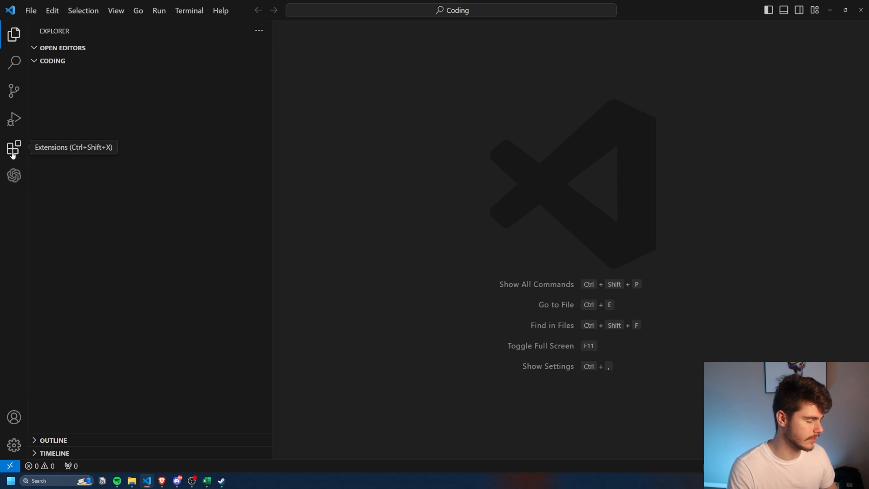
Step: Install GitHub Copilot from the Extensions marketplace and close its details tab
{"action": "left_click", "coordinate": [13, 146]}
{"action": "type", "text": "github"}
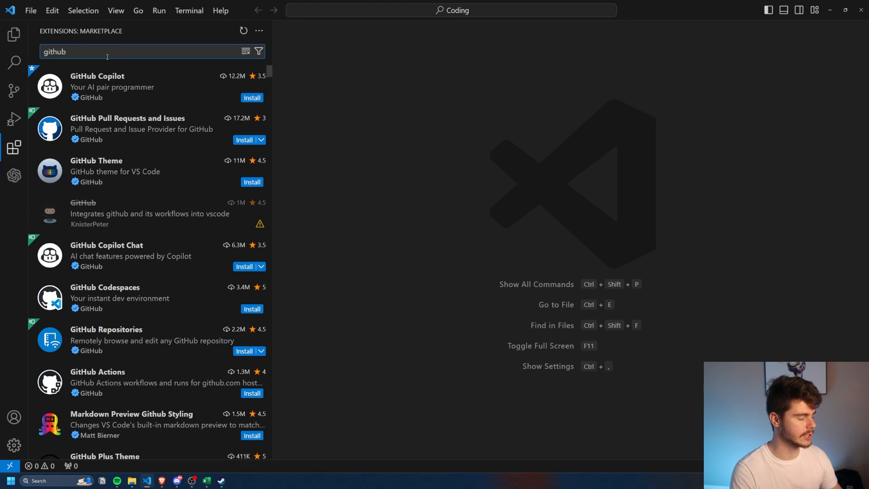
{"action": "mouse_move", "coordinate": [50, 86]}
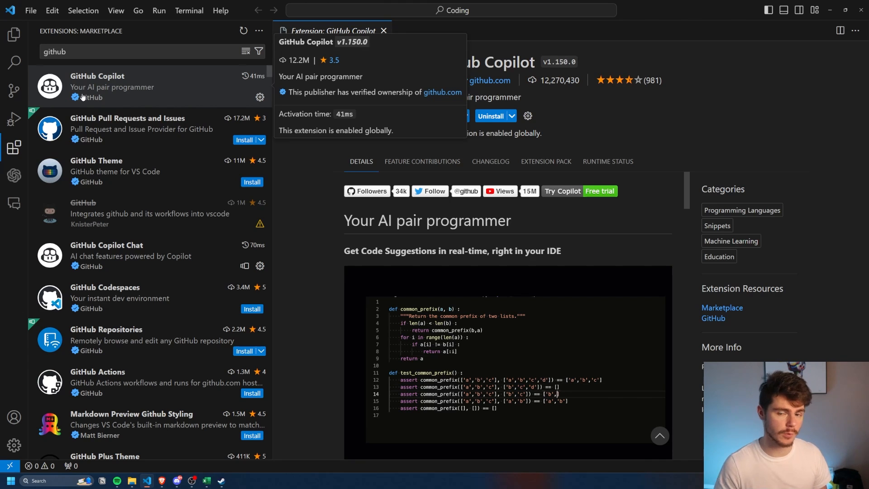
{"action": "mouse_move", "coordinate": [152, 80]}
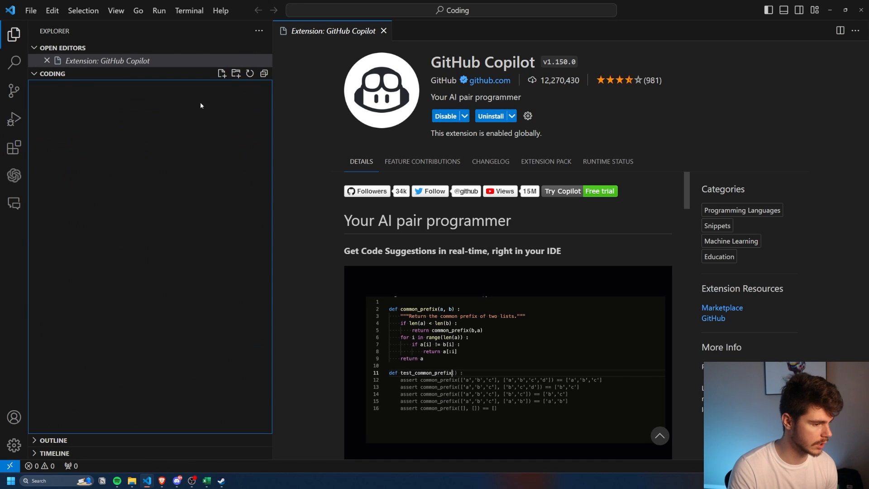
{"action": "left_click", "coordinate": [383, 31]}
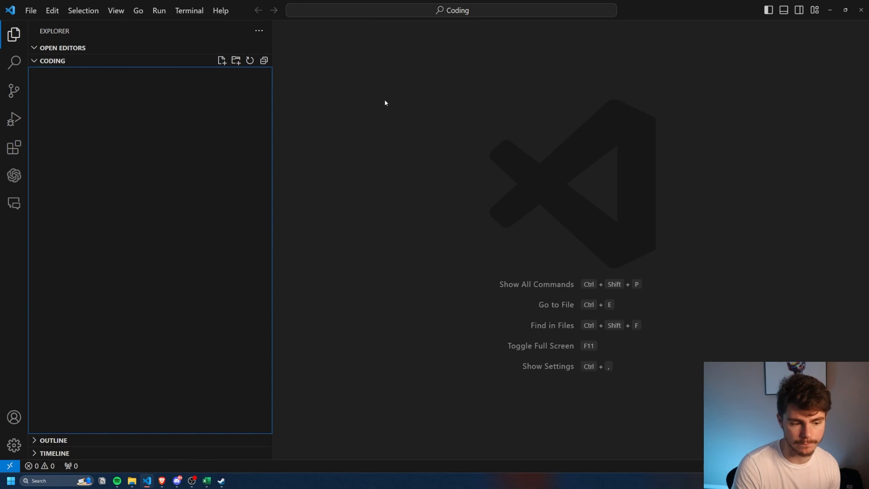
{"action": "mouse_move", "coordinate": [148, 142]}
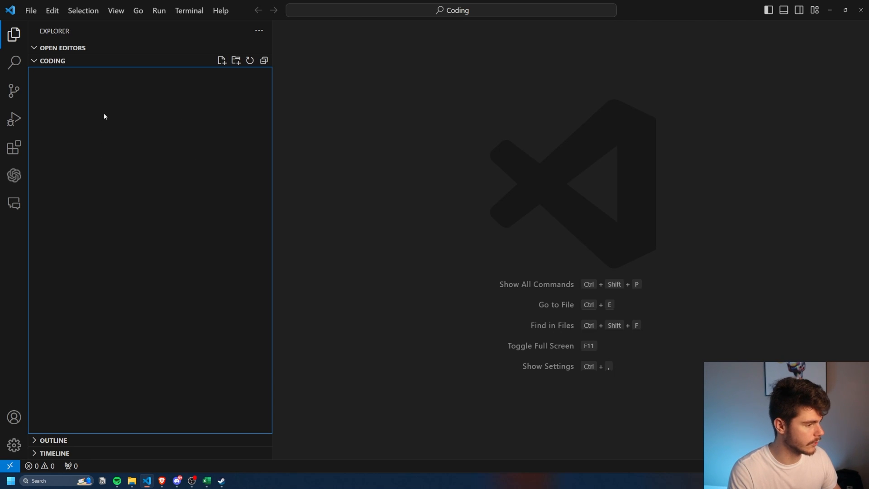
Step: Create a new file named tagscrape.py in the Coding folder
{"action": "left_click", "coordinate": [221, 59]}
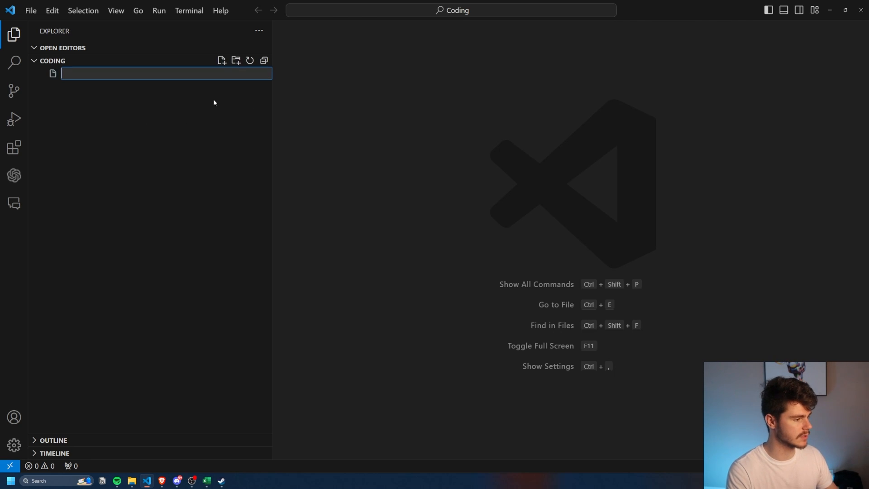
{"action": "type", "text": "tagscrape.py"}
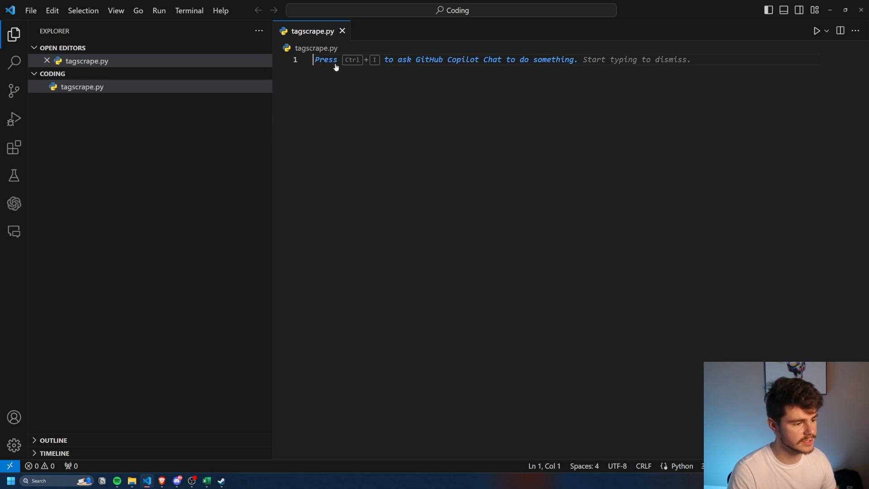
{"action": "mouse_move", "coordinate": [381, 63]}
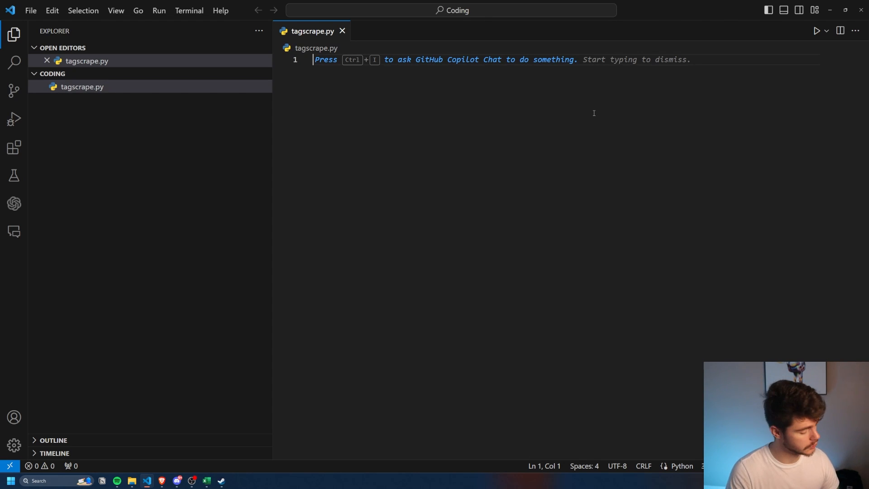
Step: Ask Copilot inline to build a webscraper printing h1, h2 and h3 tags of any website URL
{"action": "key", "text": "ctrl+i"}
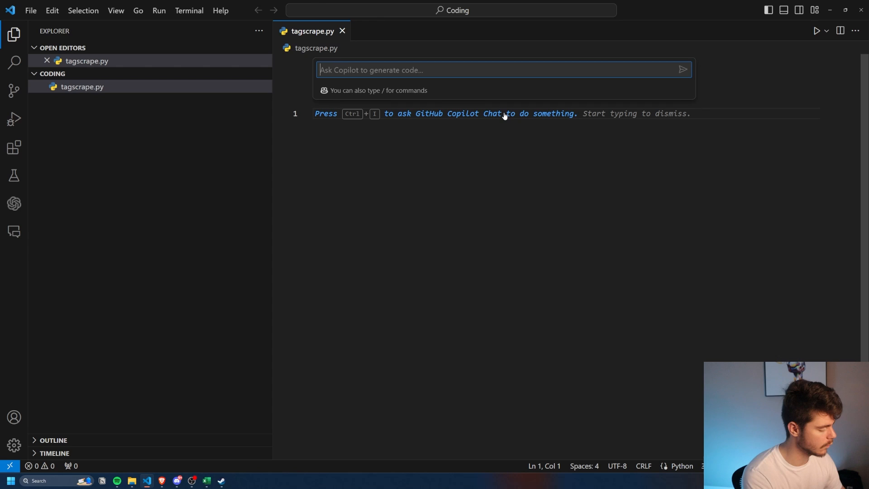
{"action": "type", "text": "build me a webscraper that prints the h1 h2 and h3 tags of any website url"}
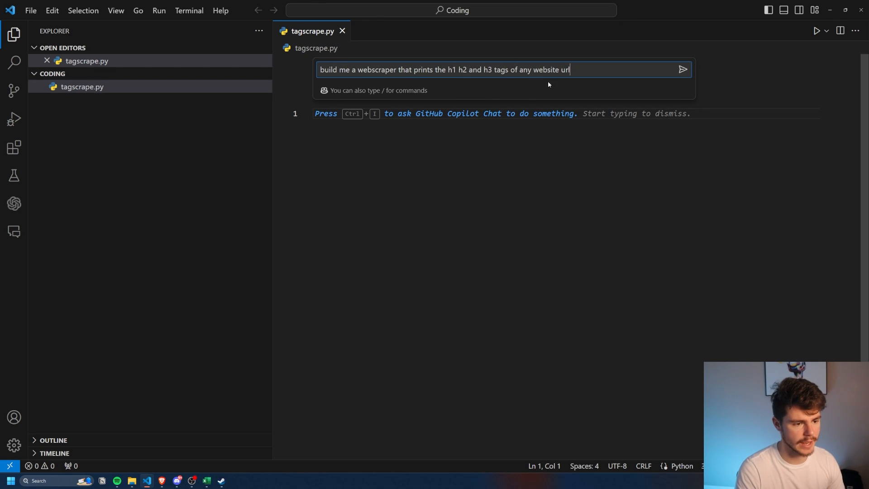
{"action": "left_click", "coordinate": [683, 69]}
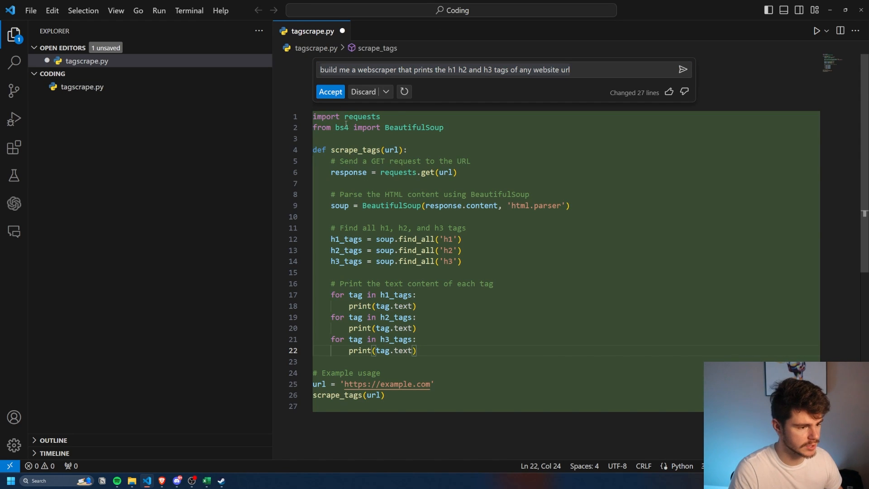
{"action": "mouse_move", "coordinate": [631, 108]}
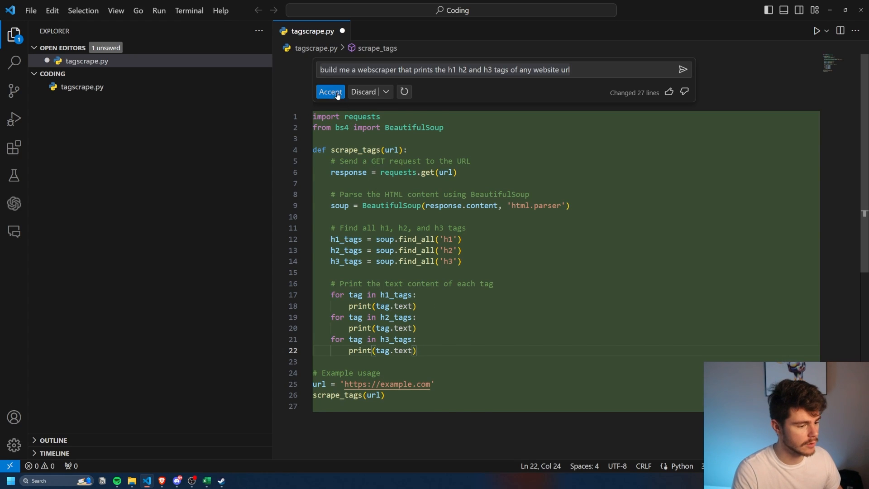
{"action": "left_click", "coordinate": [330, 92]}
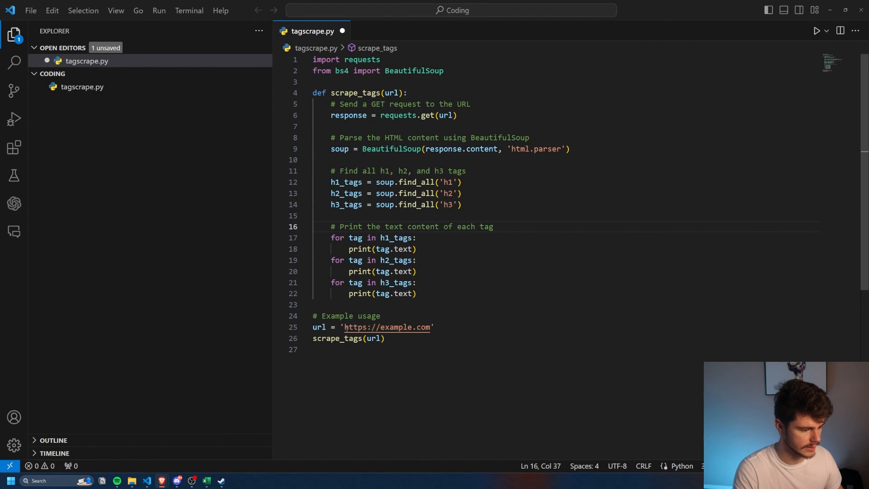
{"action": "type", "text": "https://www.apple.com/"}
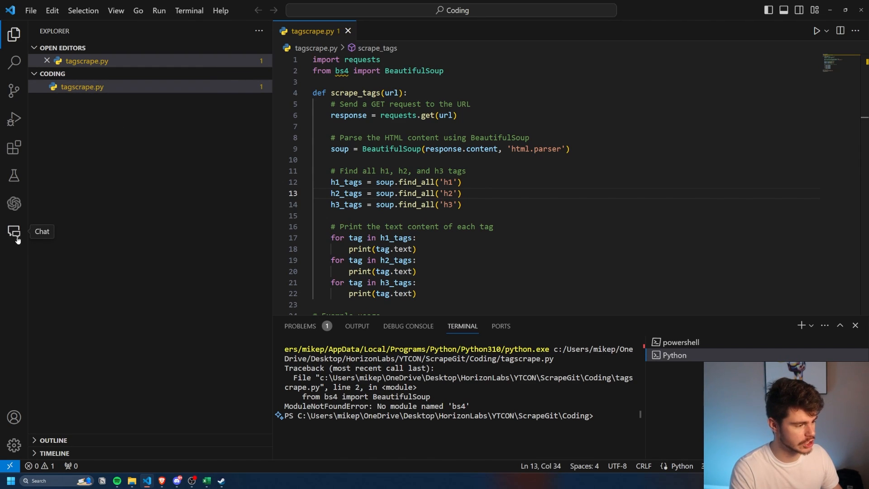
Step: Consult Copilot Chat about the bs4 error, then run the scraper after installing BeautifulSoup4
{"action": "left_click", "coordinate": [14, 232]}
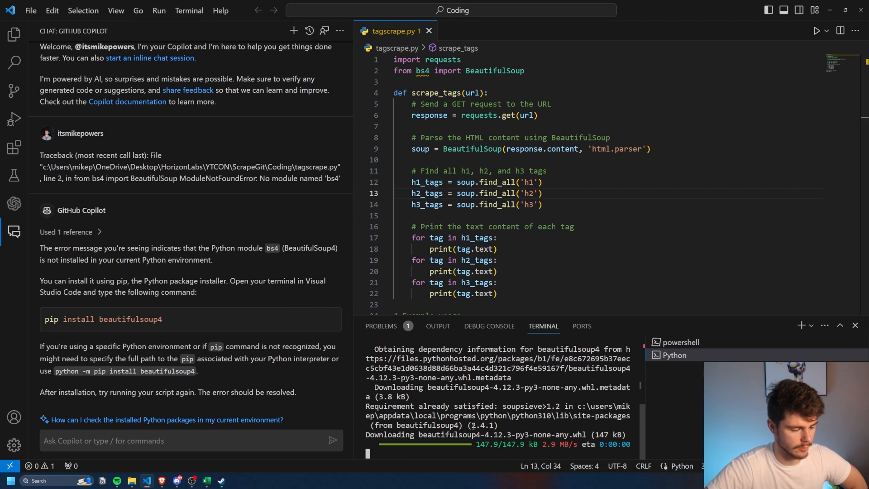
{"action": "left_click", "coordinate": [452, 159]}
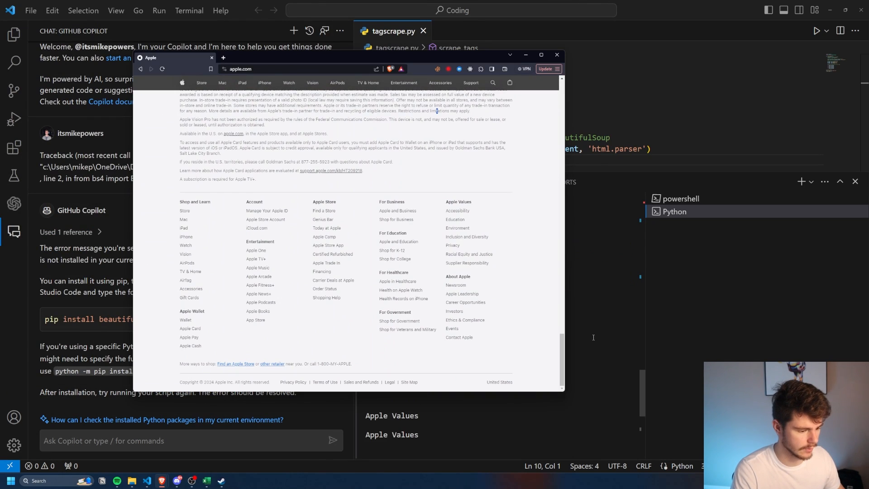
Step: Return to the code and add an h4_tags lookup line below the h3_tags line
{"action": "left_click", "coordinate": [557, 54]}
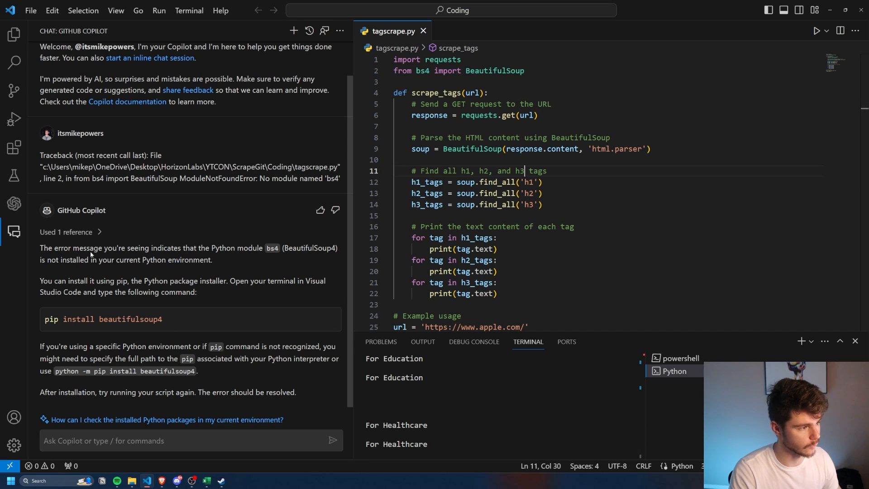
{"action": "mouse_move", "coordinate": [134, 394]}
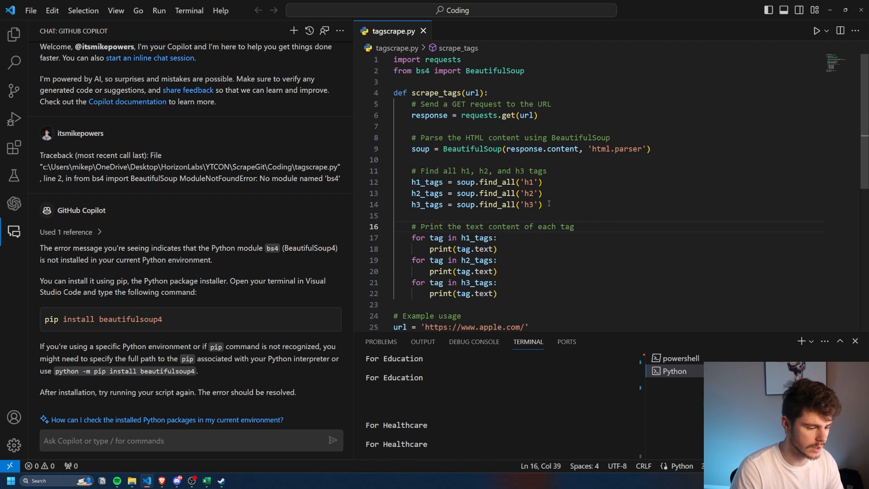
{"action": "left_click", "coordinate": [534, 205]}
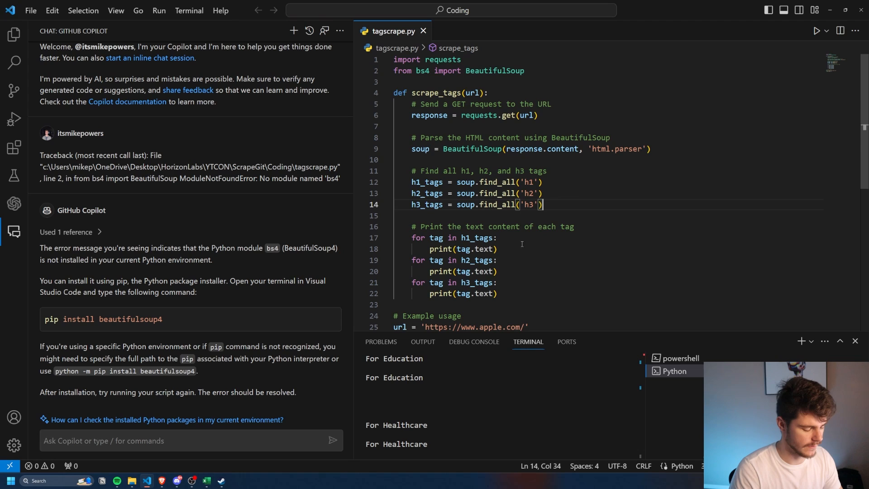
{"action": "key", "text": "Enter"}
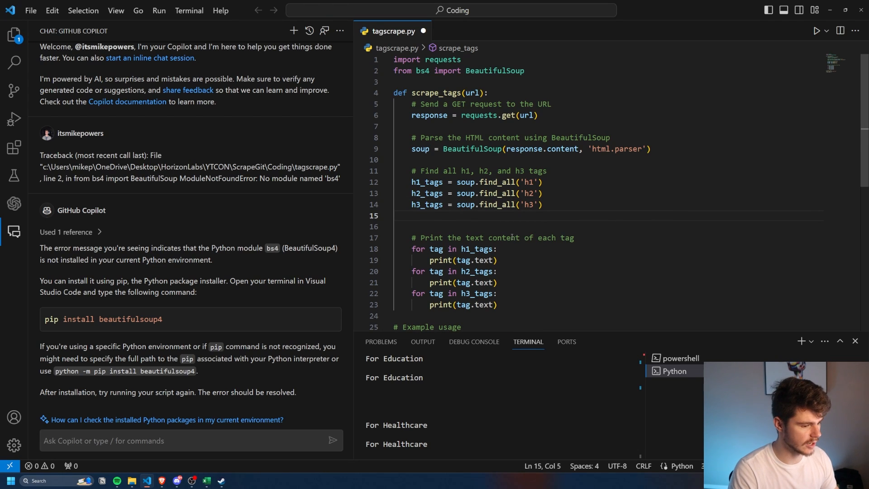
{"action": "type", "text": "h4_tags = soup.find_all('h4"}
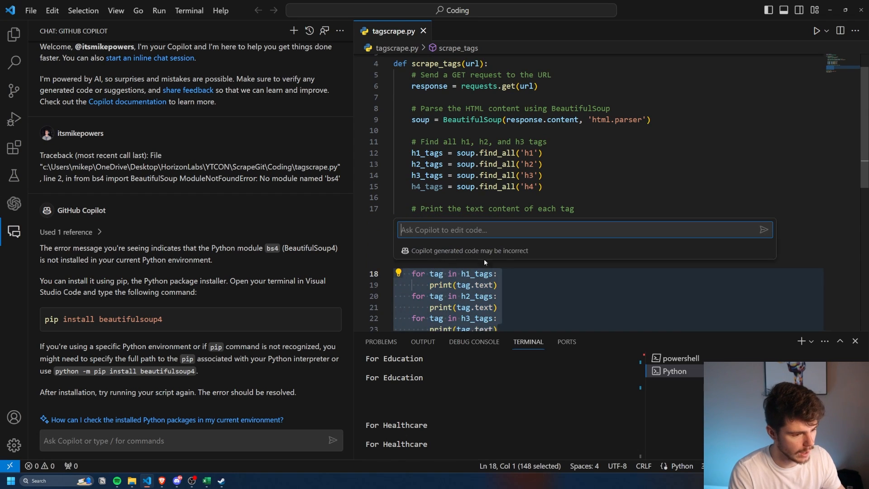
Step: Have Copilot 'simplify this' and accept the single combined h1–h4 find_all version
{"action": "type", "text": "simplify this"}
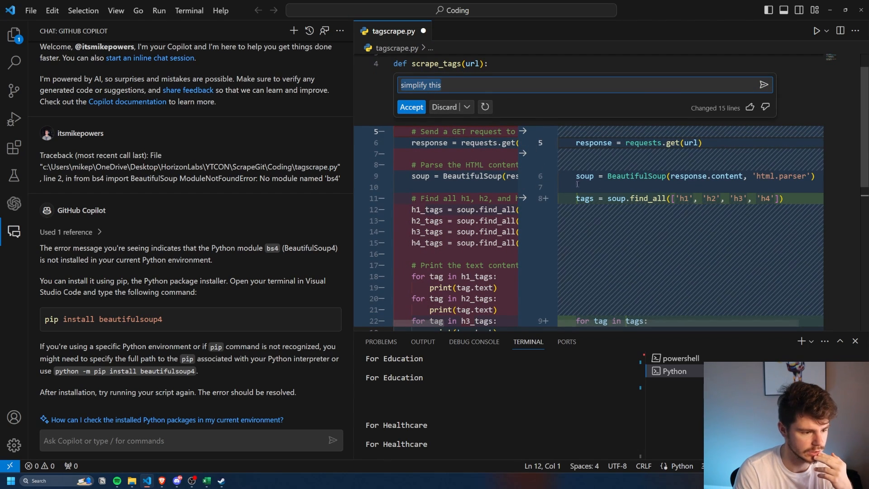
{"action": "scroll", "scroll_direction": "down", "scroll_amount": 3}
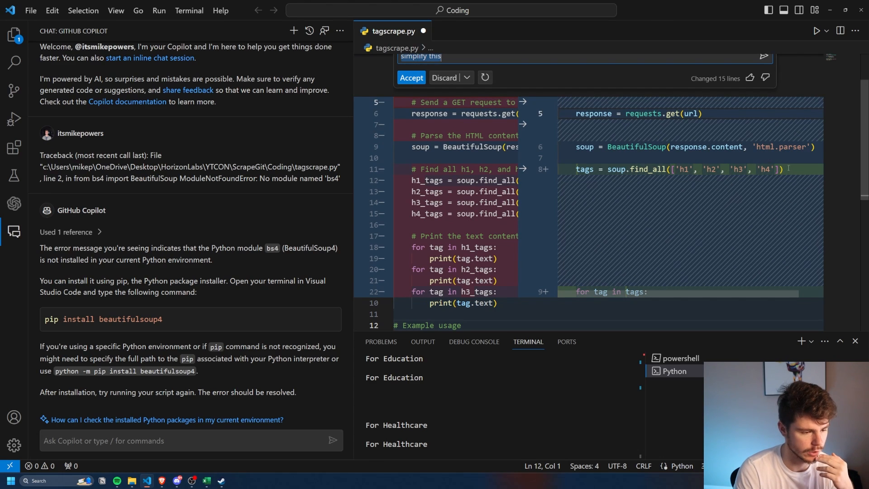
{"action": "mouse_move", "coordinate": [412, 77]}
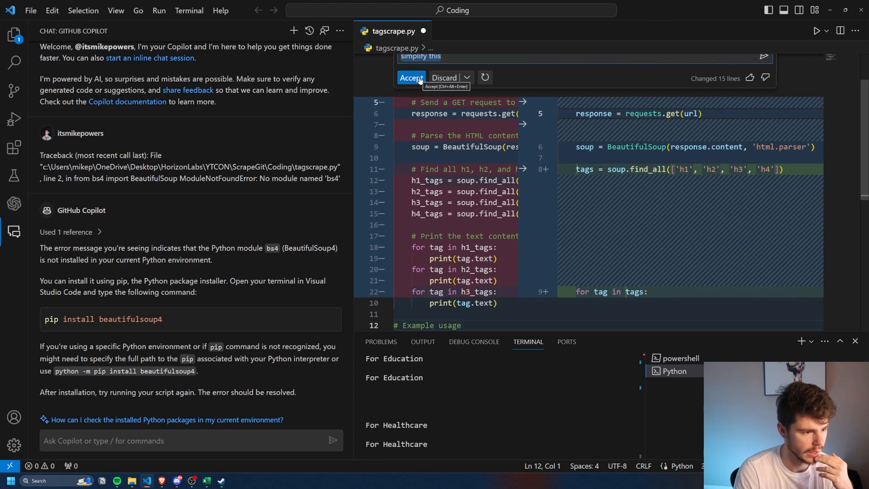
{"action": "left_click", "coordinate": [411, 78]}
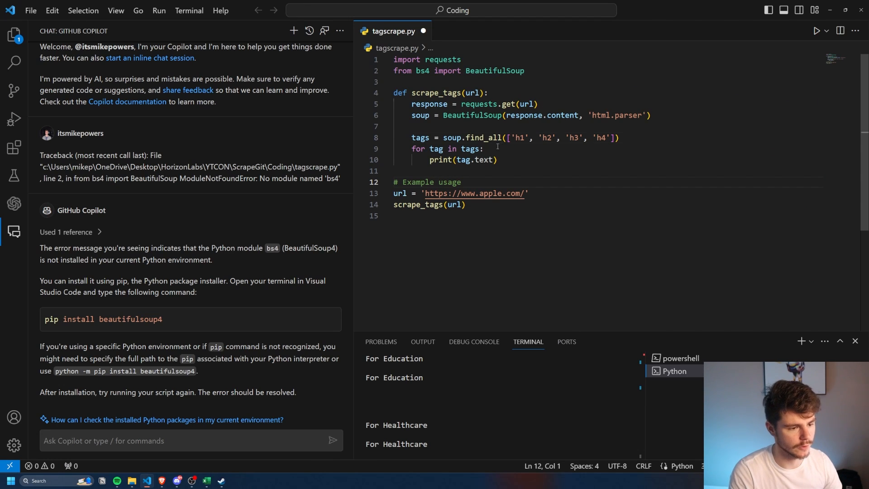
Step: Review the combined tags lookup line and run the simplified scraper
{"action": "left_click_drag", "start_coordinate": [413, 137], "coordinate": [619, 138]}
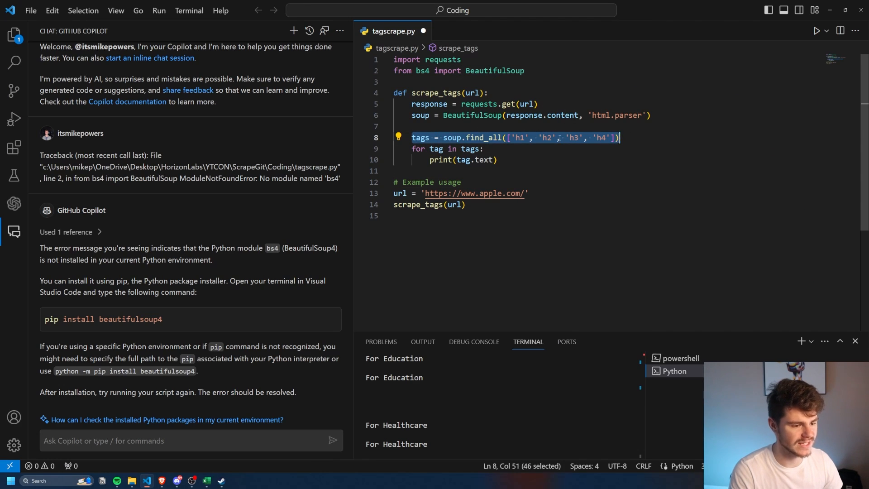
{"action": "left_click", "coordinate": [498, 160]}
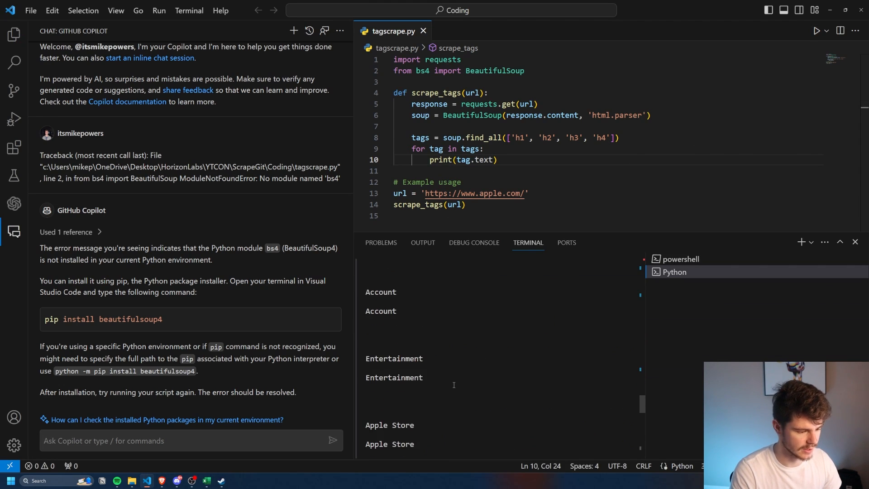
{"action": "left_click", "coordinate": [816, 30]}
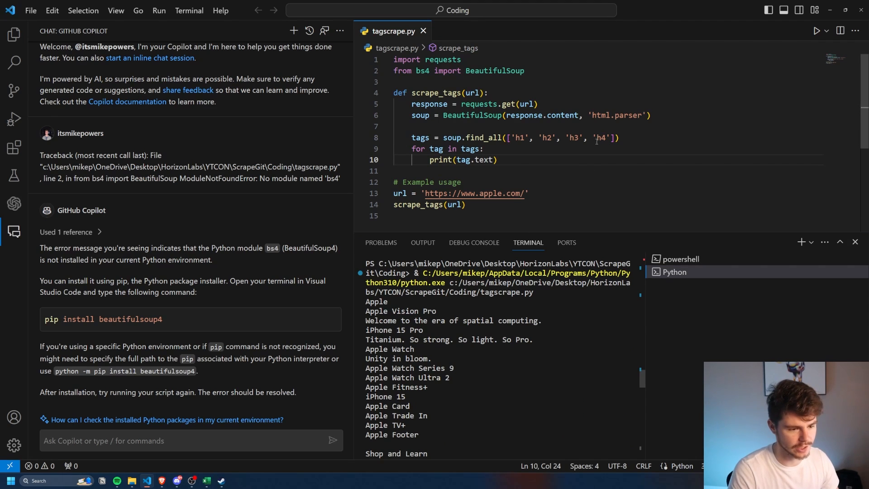
Step: Ask Copilot to print all page text, reject the rewrite that dropped imports, and accept the get_text version
{"action": "scroll", "scroll_direction": "down", "scroll_amount": 3}
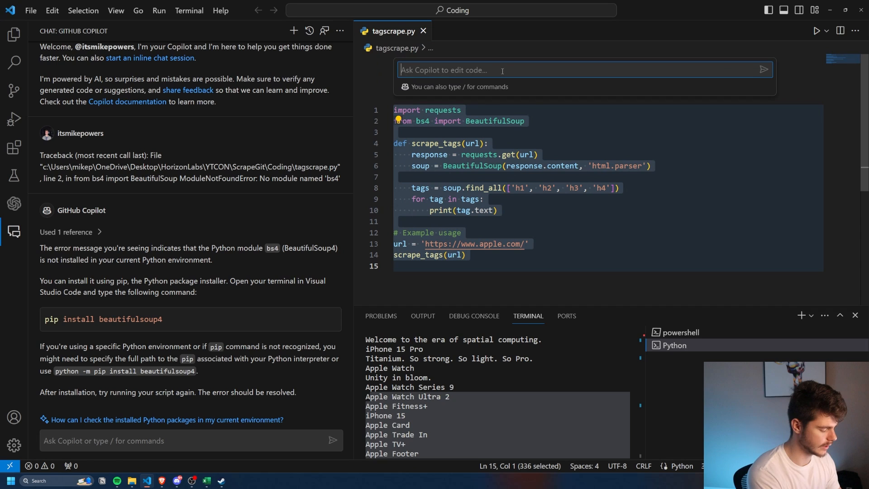
{"action": "type", "text": "i need you to print all the text on the page"}
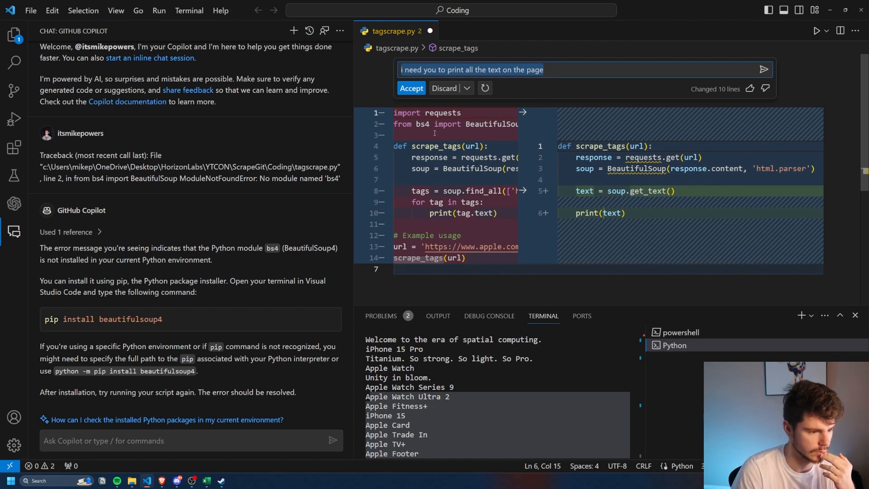
{"action": "left_click", "coordinate": [411, 88]}
{"action": "type", "text": "can you print all the text on the page"}
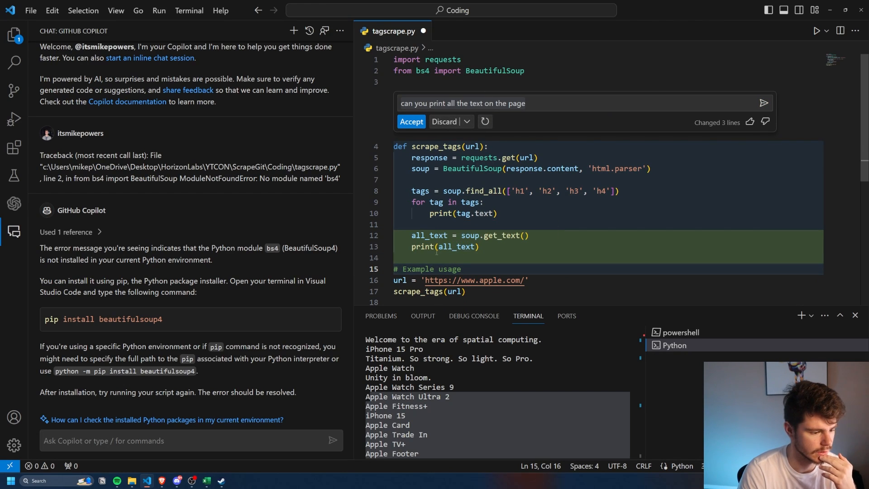
{"action": "left_click", "coordinate": [411, 121]}
{"action": "type", "text": "testwebsite.html"}
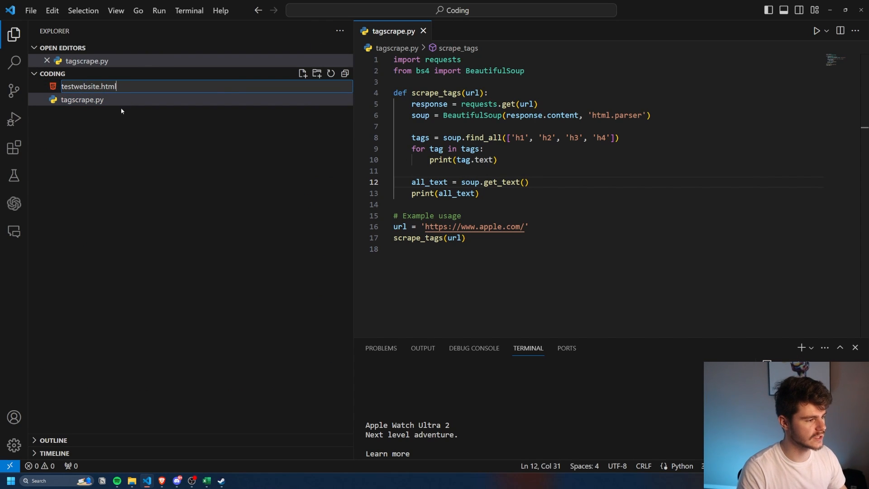
Step: Confirm the testwebsite.html file and check the Live Server extension is installed
{"action": "key", "text": "Enter"}
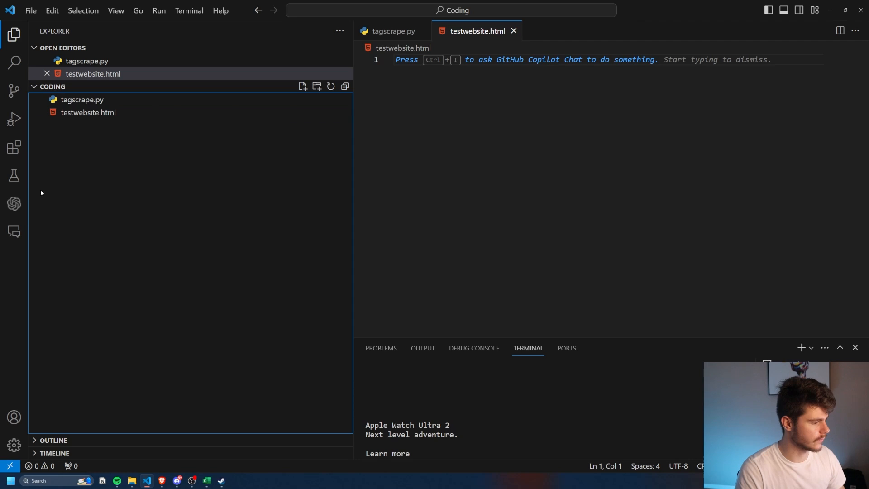
{"action": "left_click", "coordinate": [14, 147]}
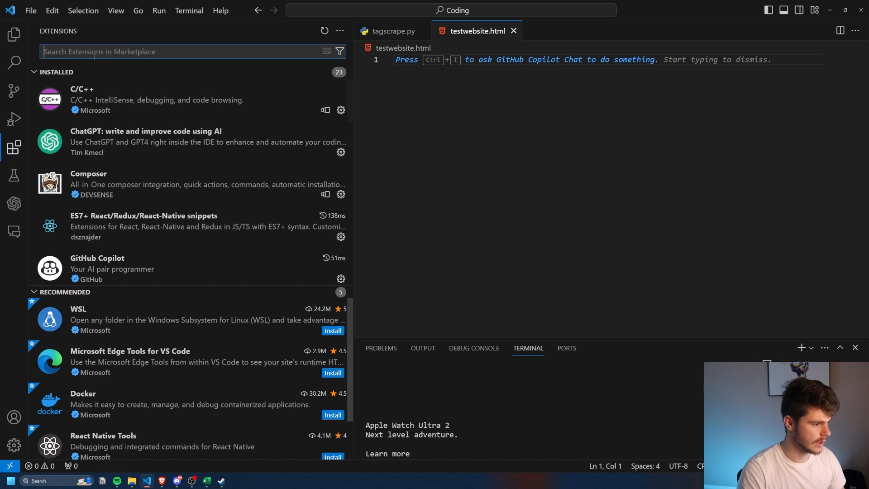
{"action": "type", "text": "live"}
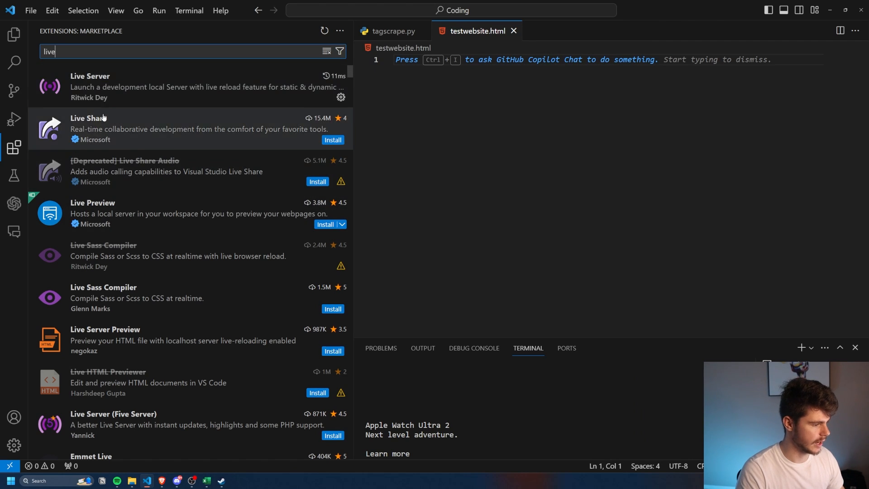
{"action": "left_click", "coordinate": [13, 35]}
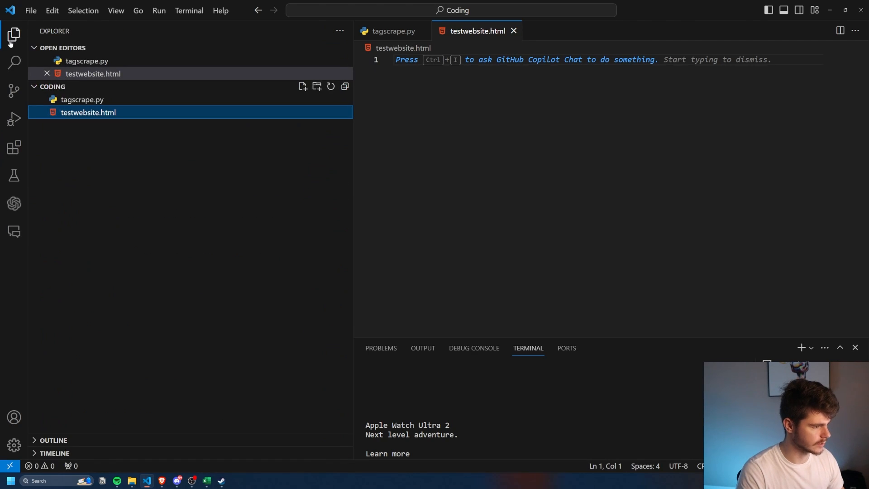
Step: Serve testwebsite.html with Live Server and open the empty file for editing
{"action": "right_click", "coordinate": [88, 113]}
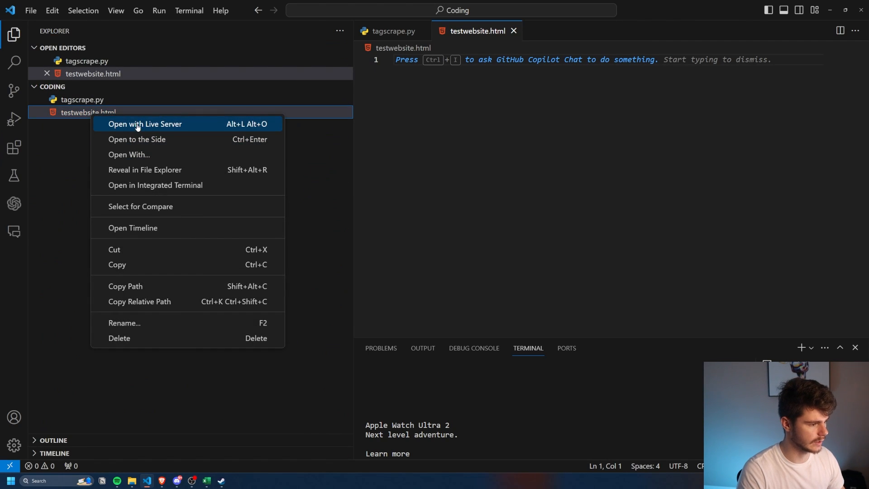
{"action": "left_click", "coordinate": [145, 124]}
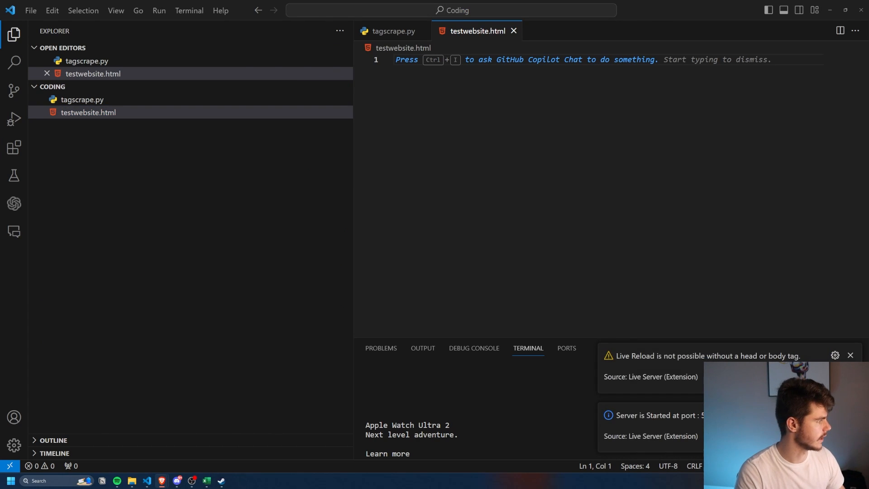
{"action": "left_click", "coordinate": [88, 112]}
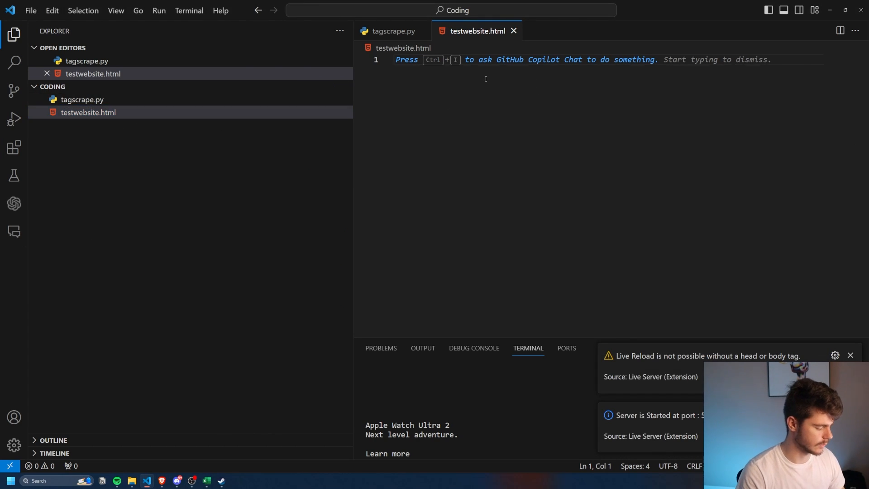
{"action": "type", "text": "mak"}
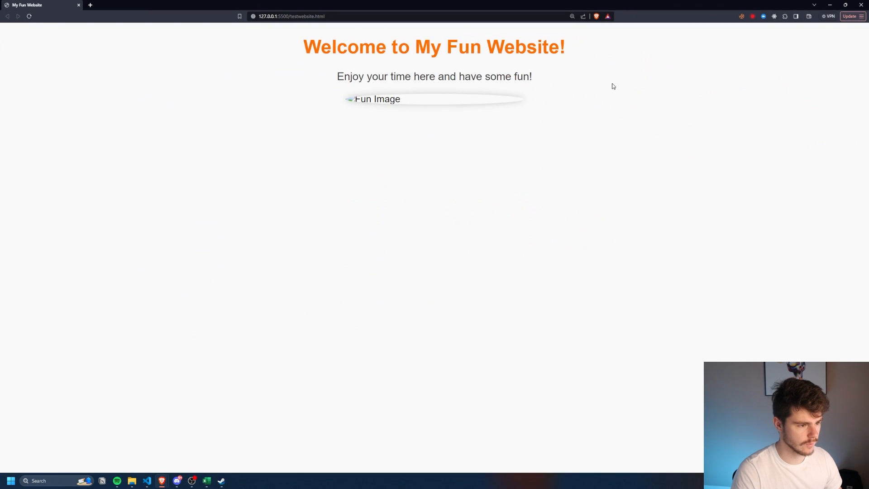
{"action": "mouse_move", "coordinate": [276, 80]}
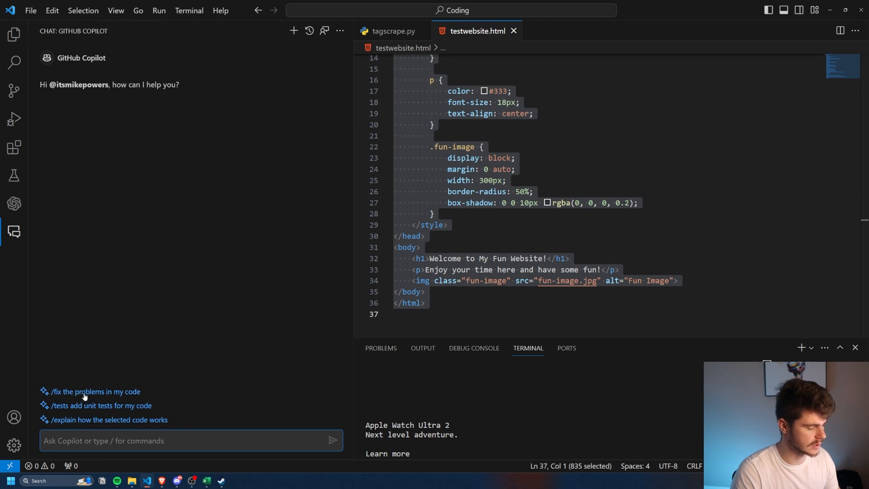
{"action": "mouse_move", "coordinate": [104, 403]}
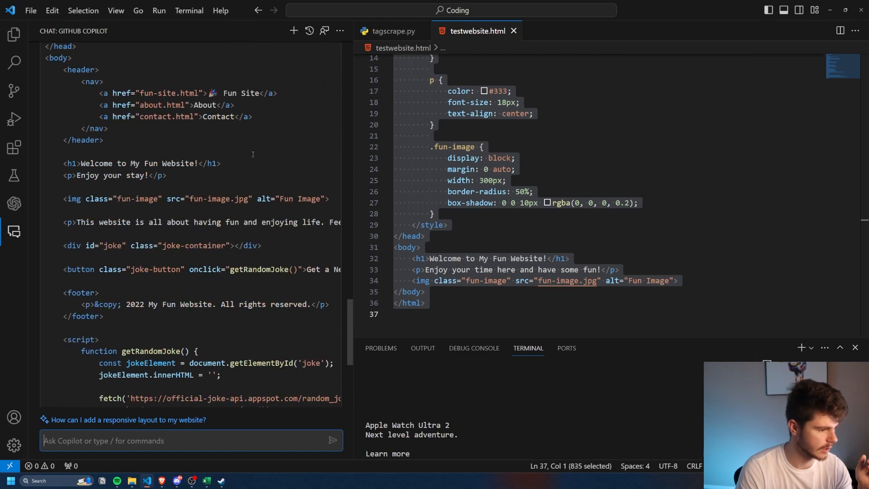
Step: Ask Copilot Chat to add a button showing a joke from the official joke API on each click
{"action": "left_click", "coordinate": [293, 30]}
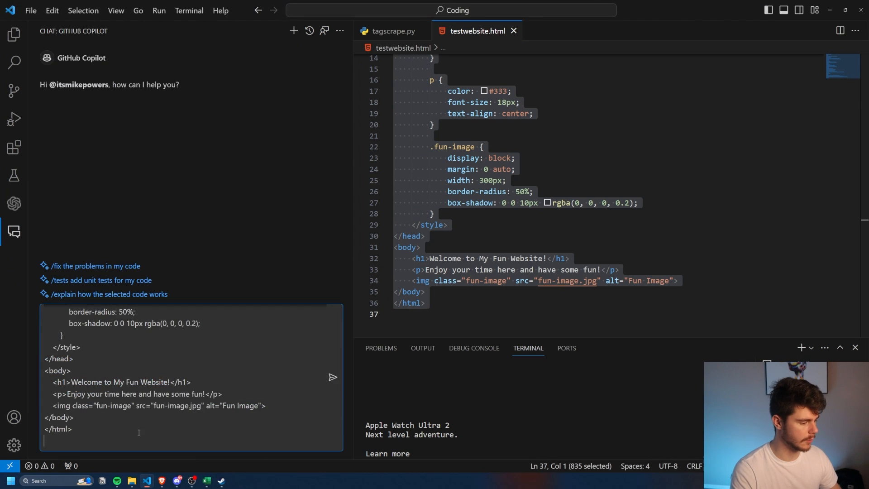
{"action": "type", "text": "can you use the official joke api to add a button and display a joke everytime its clicked"}
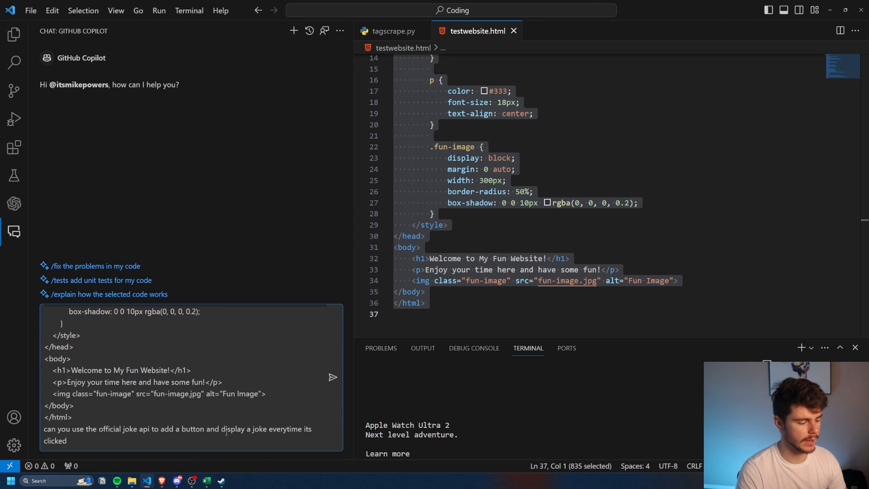
{"action": "left_click", "coordinate": [333, 377]}
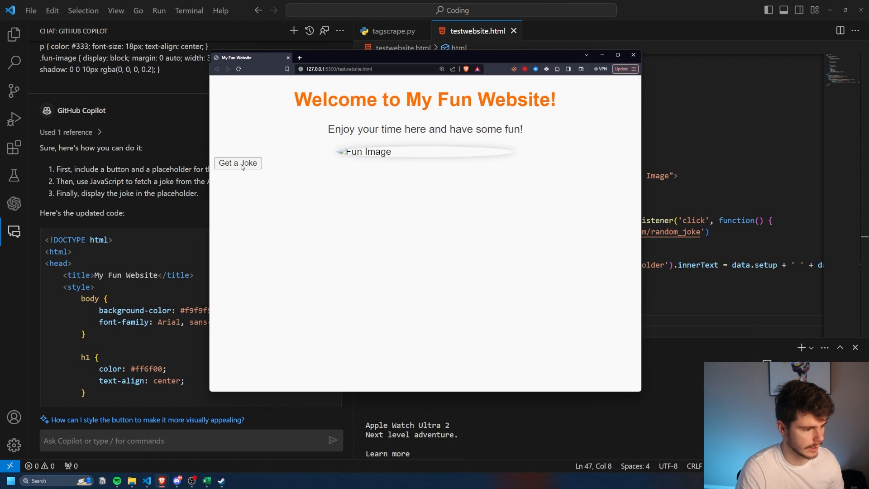
Step: Fetch two jokes with the Get a Joke button to confirm the joke API works
{"action": "left_click", "coordinate": [237, 163]}
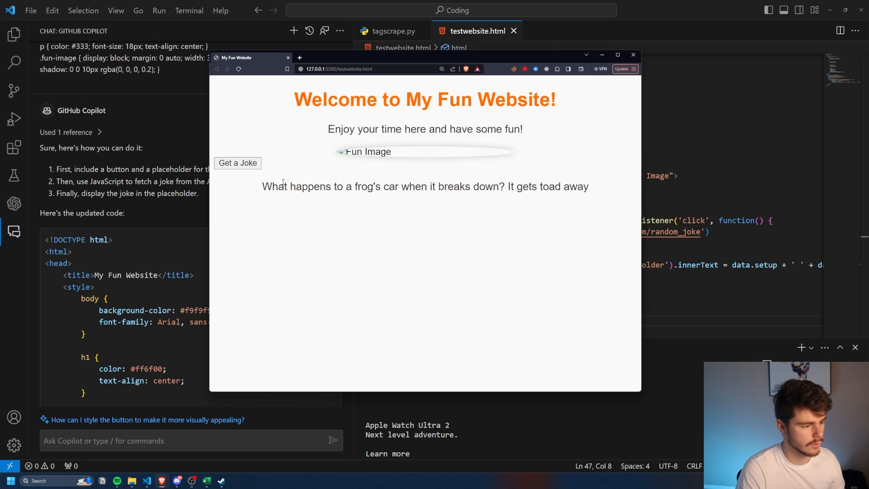
{"action": "left_click", "coordinate": [237, 163]}
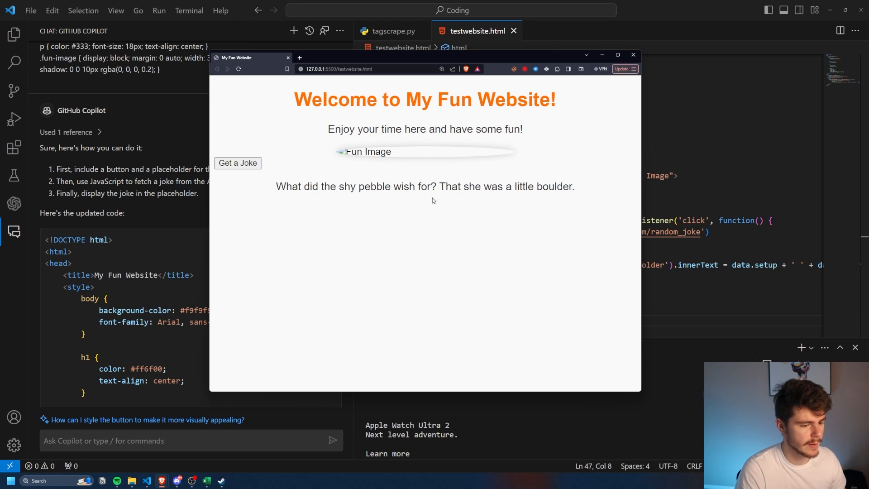
{"action": "mouse_move", "coordinate": [456, 215]}
{"action": "type", "text": "make this poppins font"}
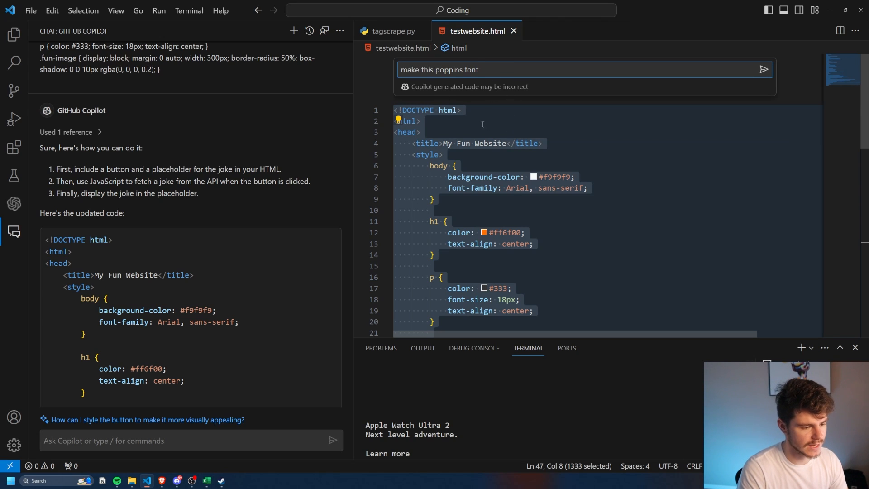
Step: Have Copilot inline edit 'make this poppins font' restyle the page and accept the change
{"action": "left_click", "coordinate": [764, 70]}
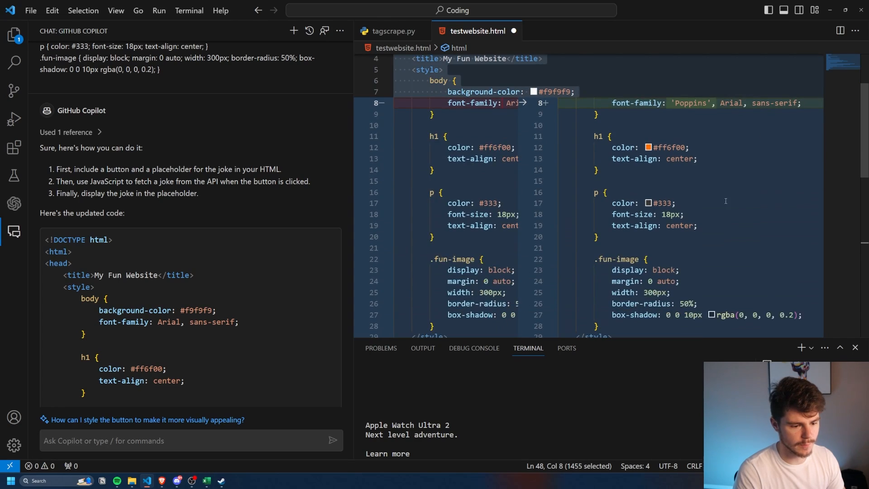
{"action": "scroll", "scroll_direction": "down", "scroll_amount": 3}
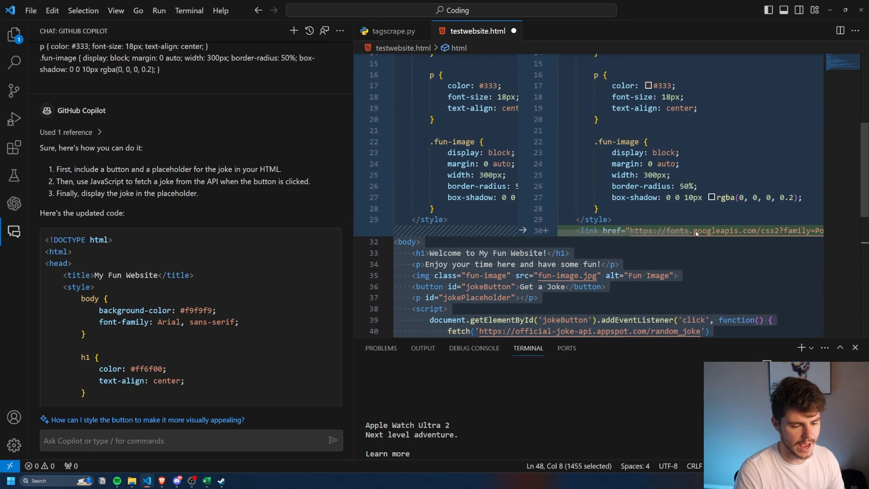
{"action": "type", "text": "make this poppins font"}
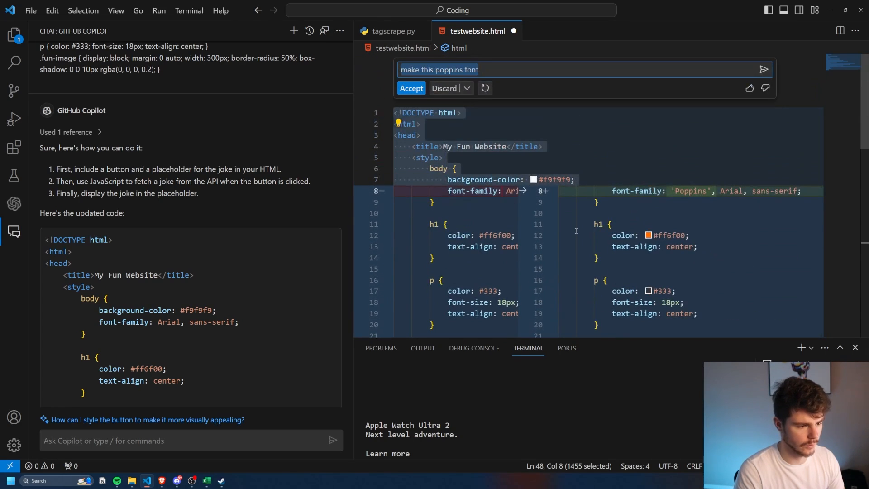
{"action": "left_click", "coordinate": [411, 88]}
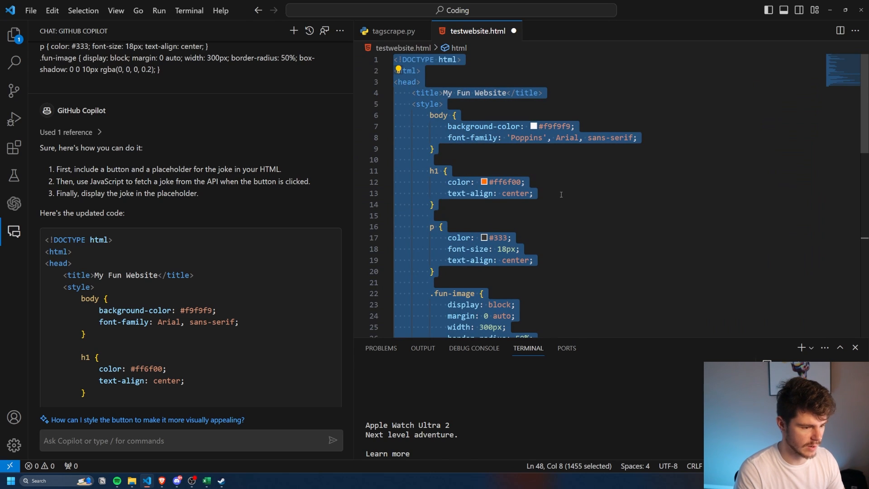
{"action": "left_click", "coordinate": [533, 194]}
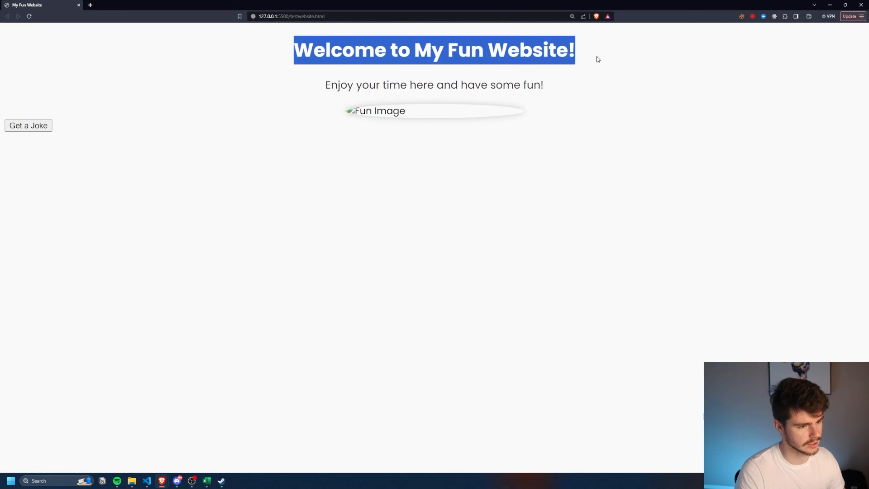
{"action": "mouse_move", "coordinate": [613, 81]}
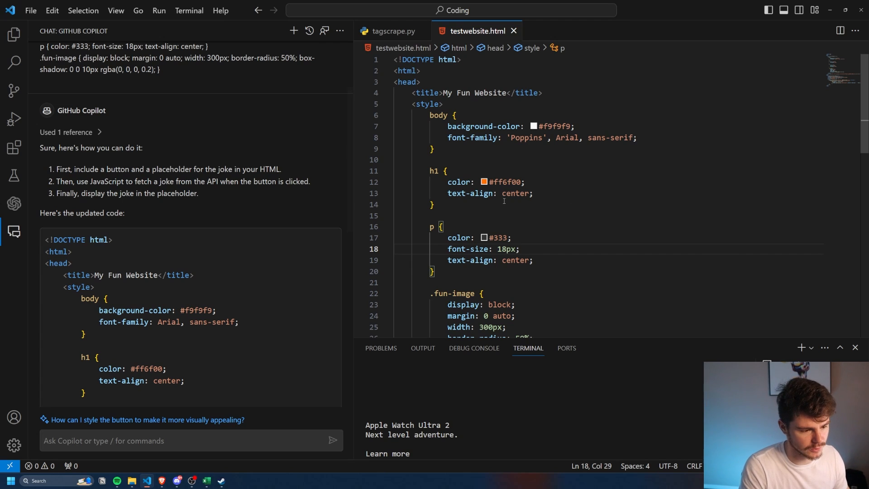
Step: Ask Copilot to make the h1 light, then tidy the page with a navbar header, emoji and footer
{"action": "double_click", "coordinate": [505, 181]}
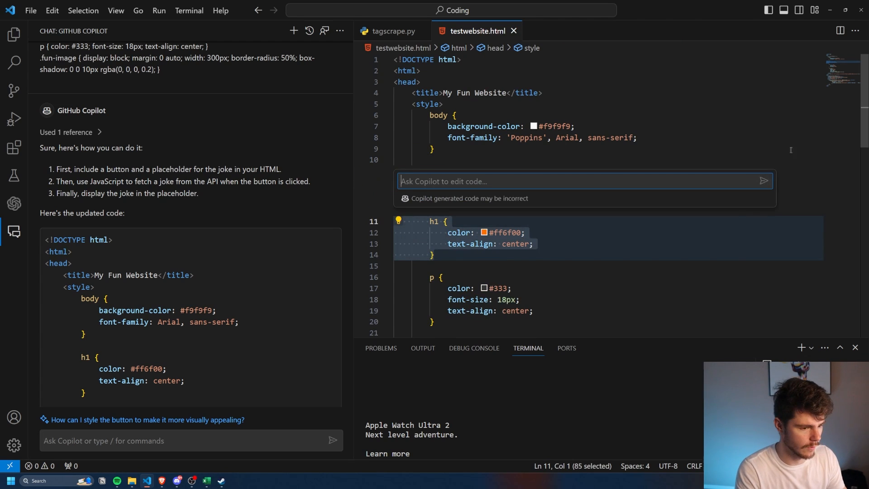
{"action": "type", "text": "make this light"}
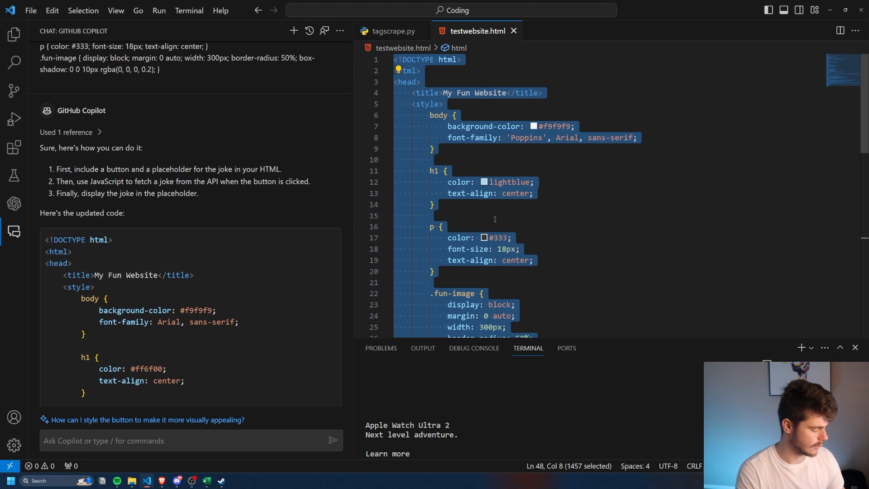
{"action": "type", "text": "make it look neater and add a header with a navbar and emoji icon and footer with some text and pages"}
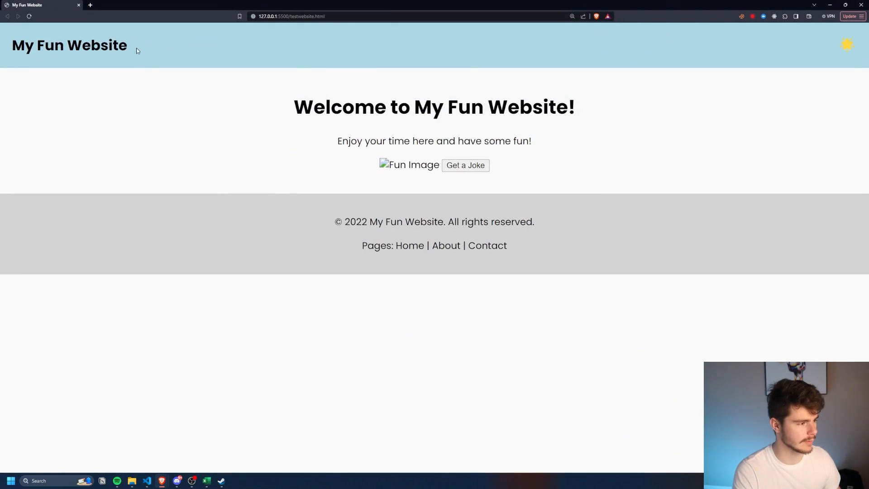
Step: Preview the redesigned page with its light-blue header and gray footer in Brave
{"action": "left_click", "coordinate": [465, 165]}
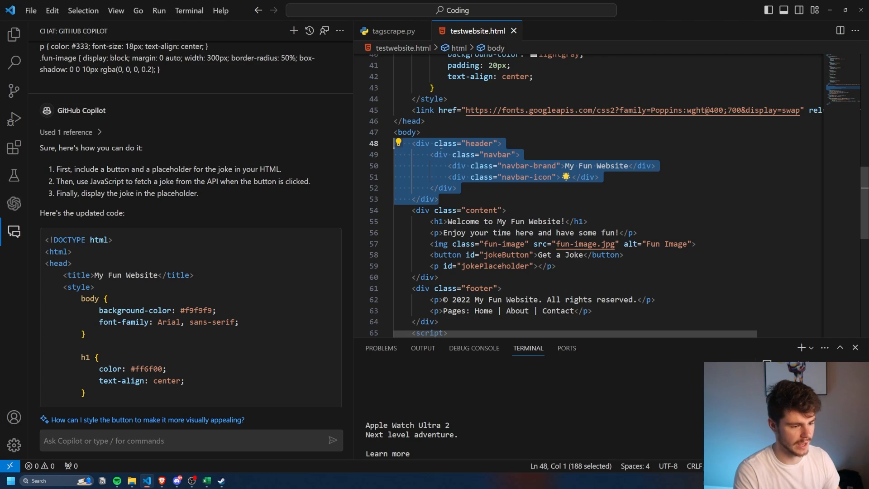
Step: Have Copilot add pages to the header and move the icon left, and accept the result
{"action": "type", "text": "add some pages to the header and move the icon to the left"}
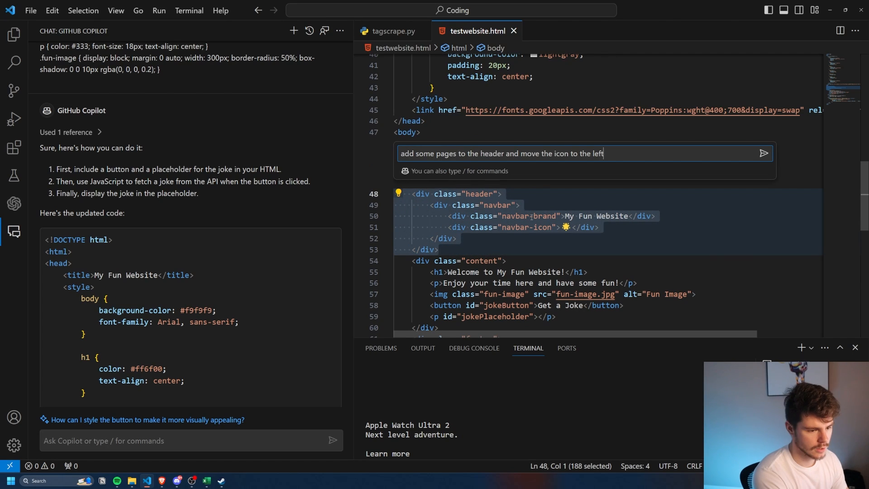
{"action": "left_click", "coordinate": [765, 153]}
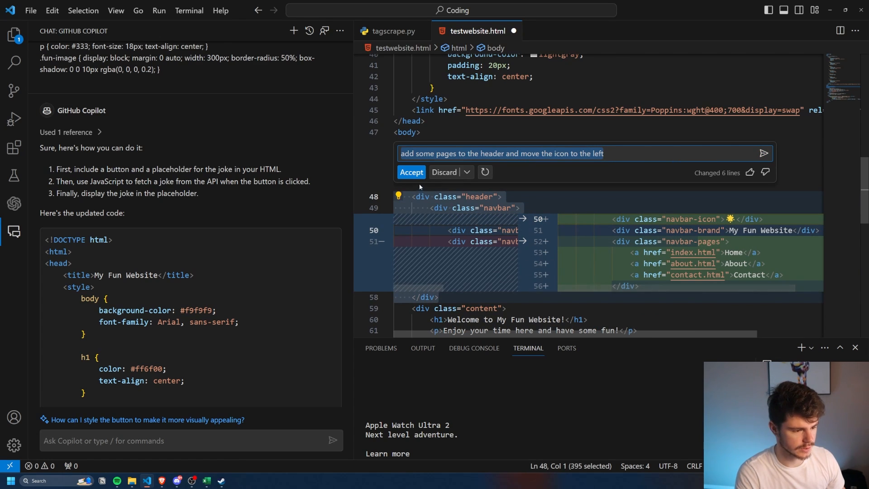
{"action": "left_click", "coordinate": [411, 172]}
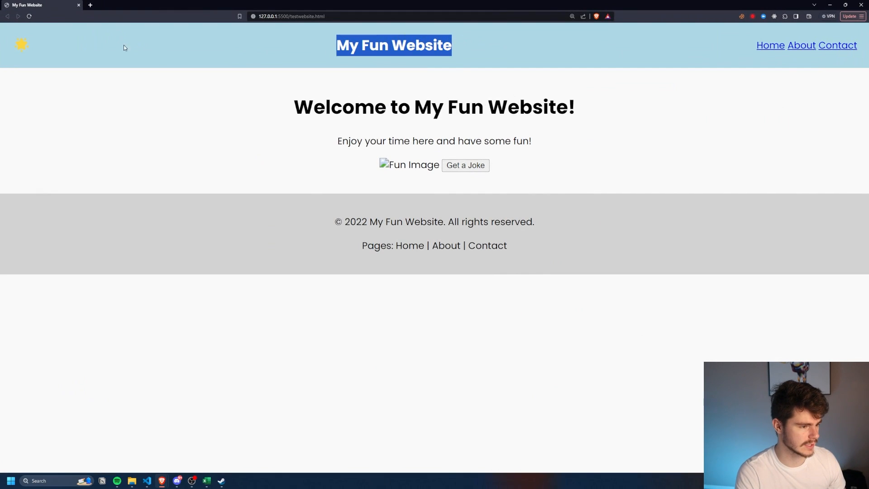
{"action": "mouse_move", "coordinate": [801, 45]}
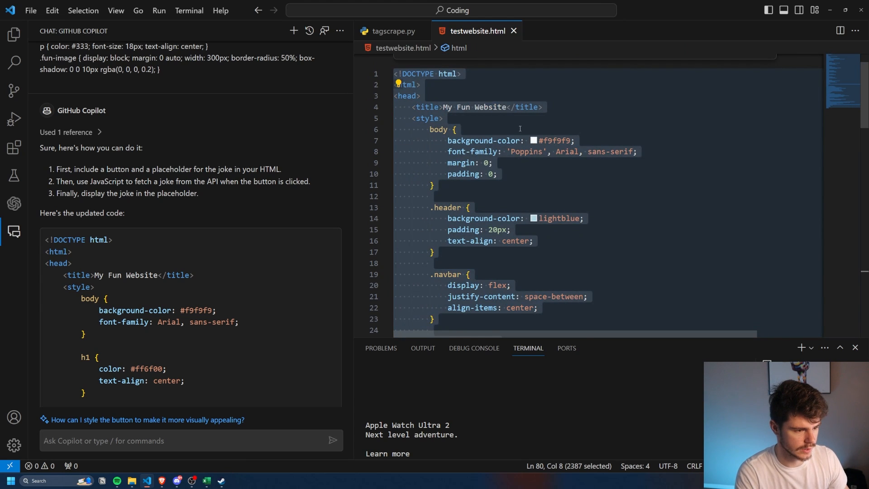
Step: Ask inline Copilot to move header text left, undo it, and ask Copilot Chat instead
{"action": "type", "text": "can you move the header text to the left with the icon"}
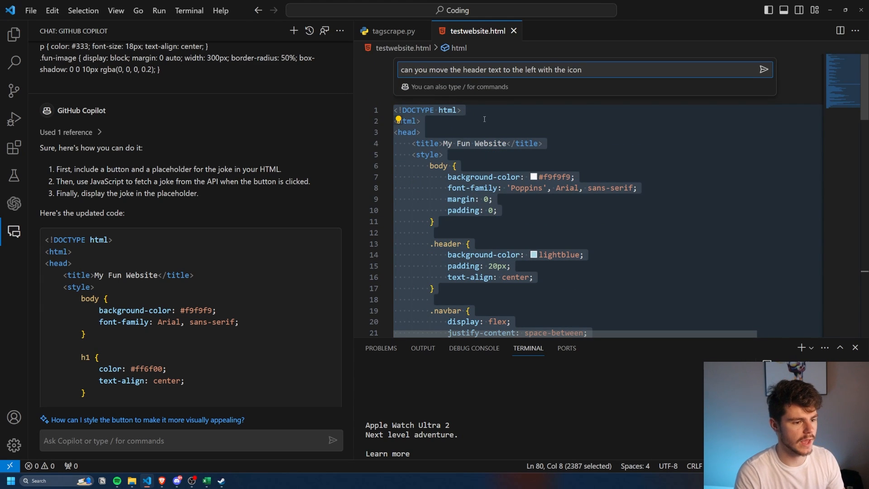
{"action": "left_click", "coordinate": [764, 70]}
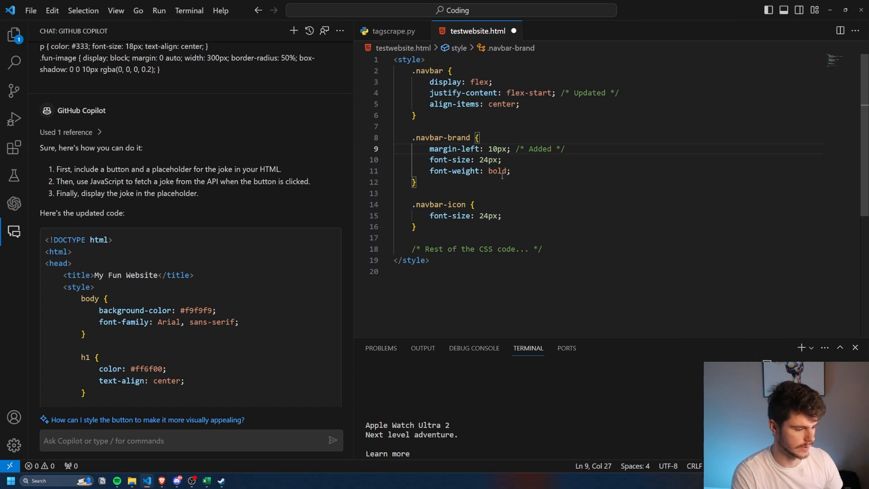
{"action": "key", "text": "ctrl+a"}
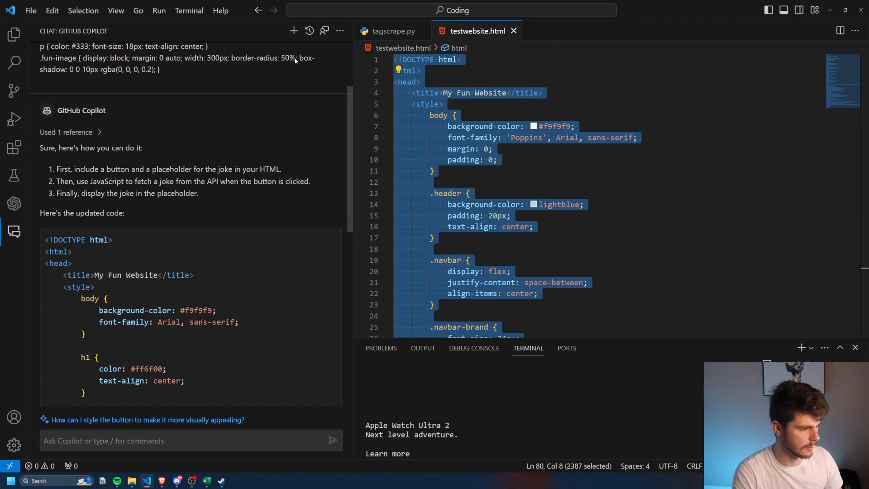
{"action": "type", "text": "can you move the icon to the left with the header text on the left and the nav pages on the right"}
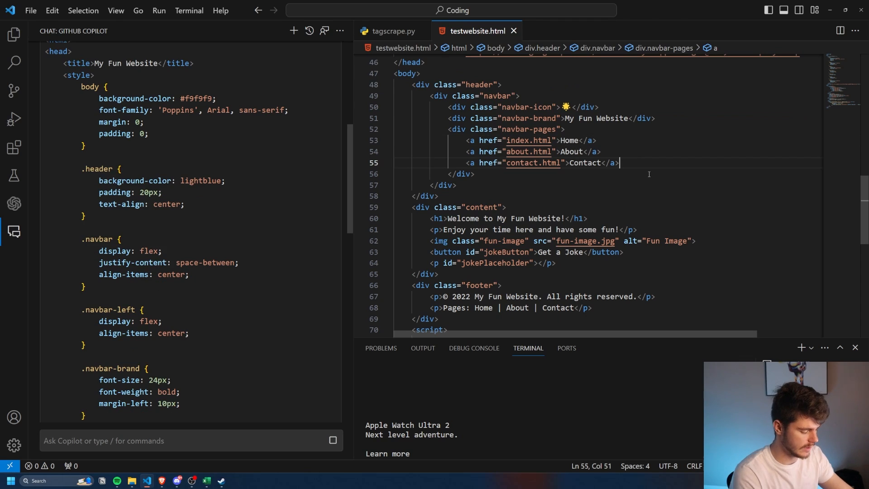
Step: Start a new 'Test Website' link to testwebsite.html under the navbar pages
{"action": "key", "text": "enter"}
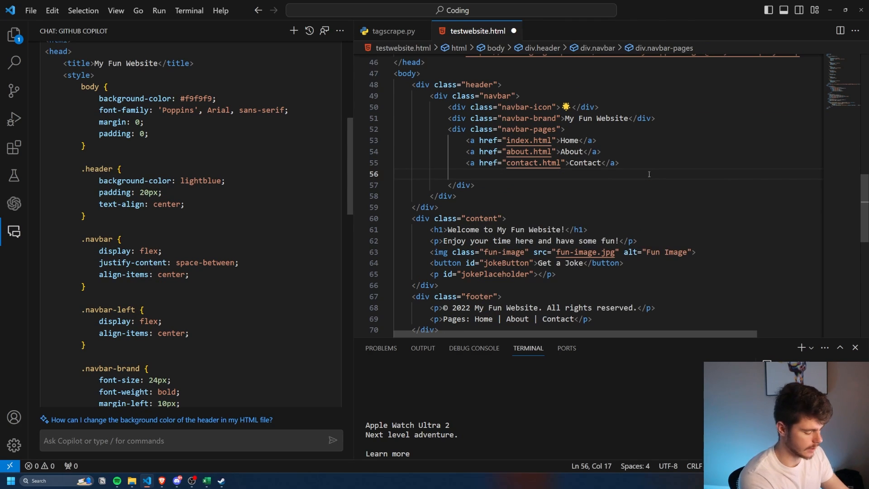
{"action": "type", "text": "<a hre"}
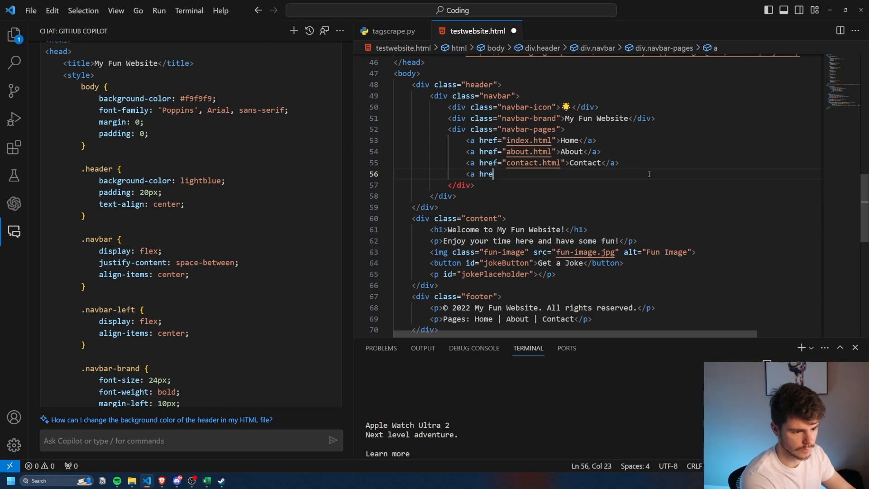
{"action": "type", "text": "+=\"testwebsite.html\">Test Website</a>"}
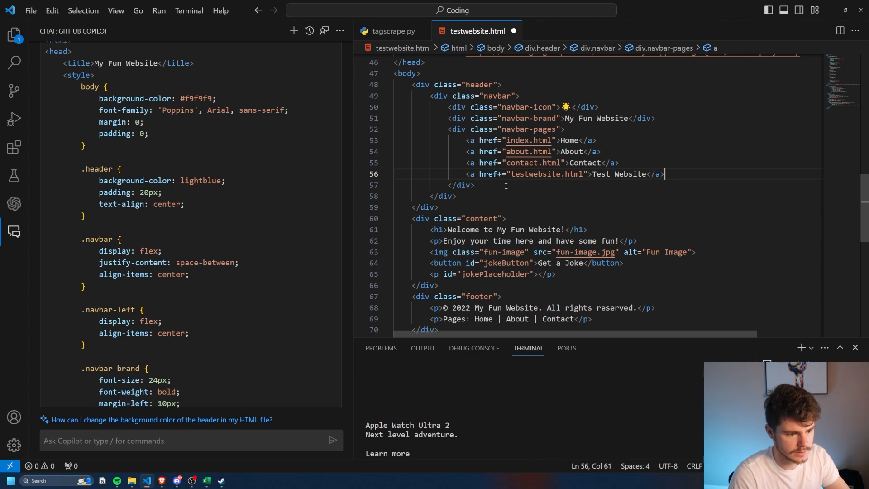
{"action": "key", "text": "Backspace"}
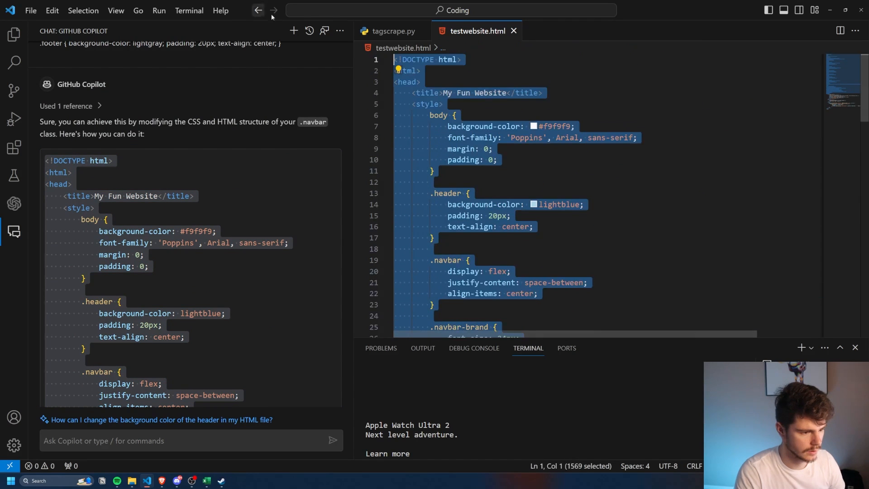
Step: Add the <a href="testwebsite.html">Test Website</a> link in the navbar-pages div
{"action": "type", "text": "<a"}
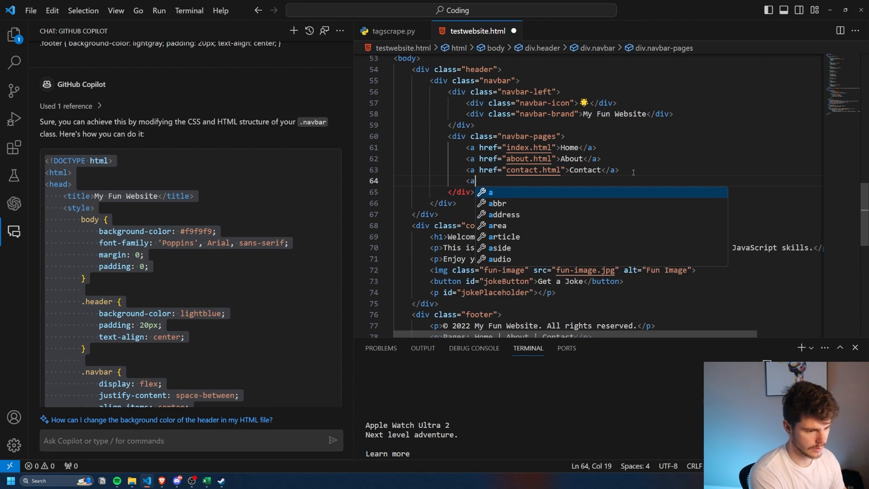
{"action": "type", "text": "href=\"testwebsite.html\">Test Website</a>"}
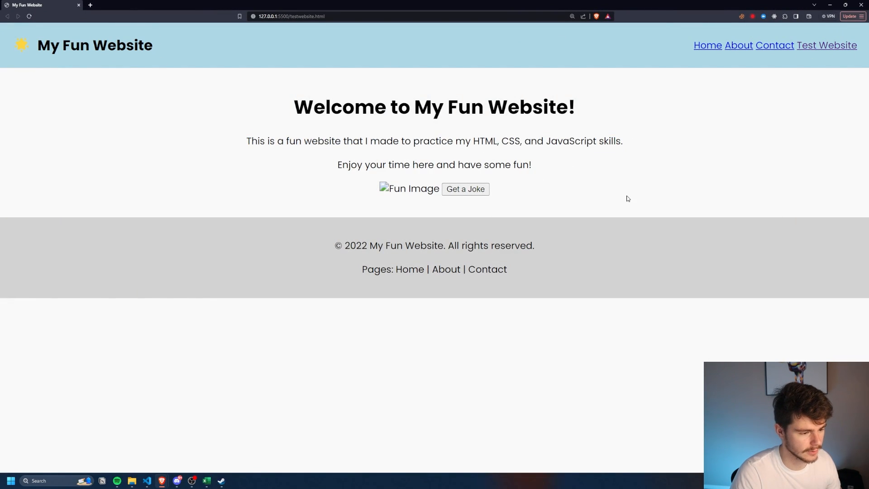
Step: Fetch a joke on the final page to confirm the updated layout still works
{"action": "left_click", "coordinate": [465, 189]}
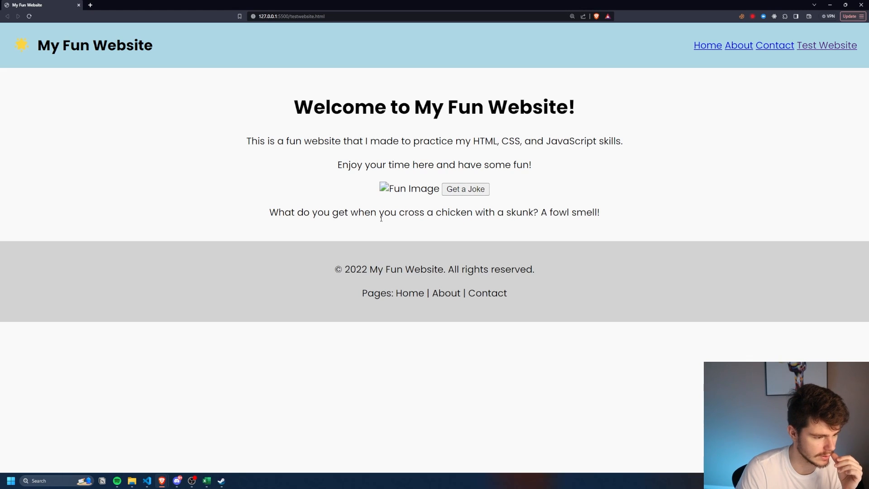